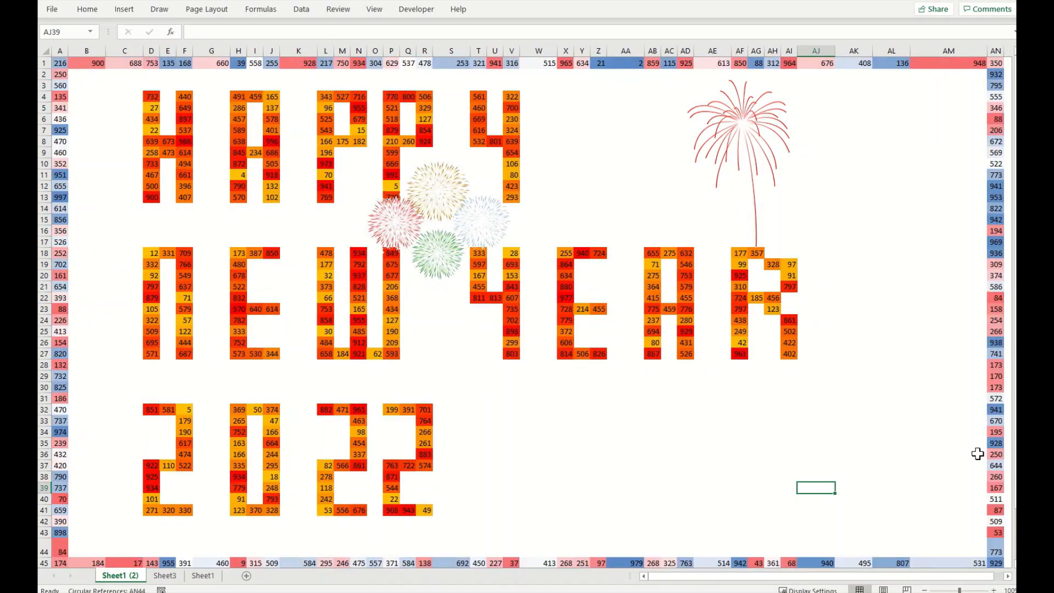
Step: Recalculate the card's RANDBETWEEN cells six times with F9 so the colour scale follows new values
key("F9")
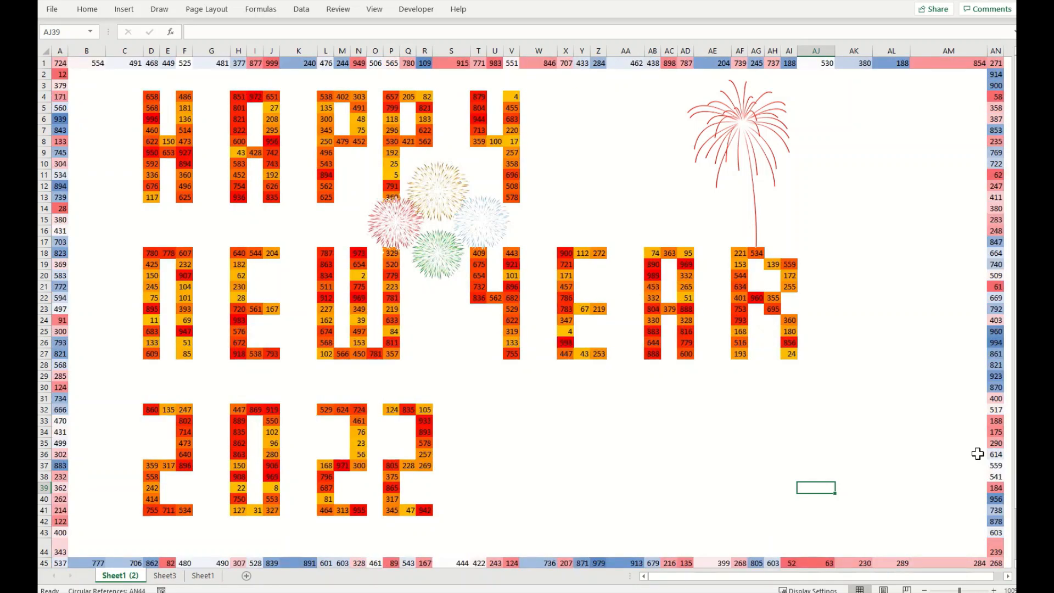
key("F9")
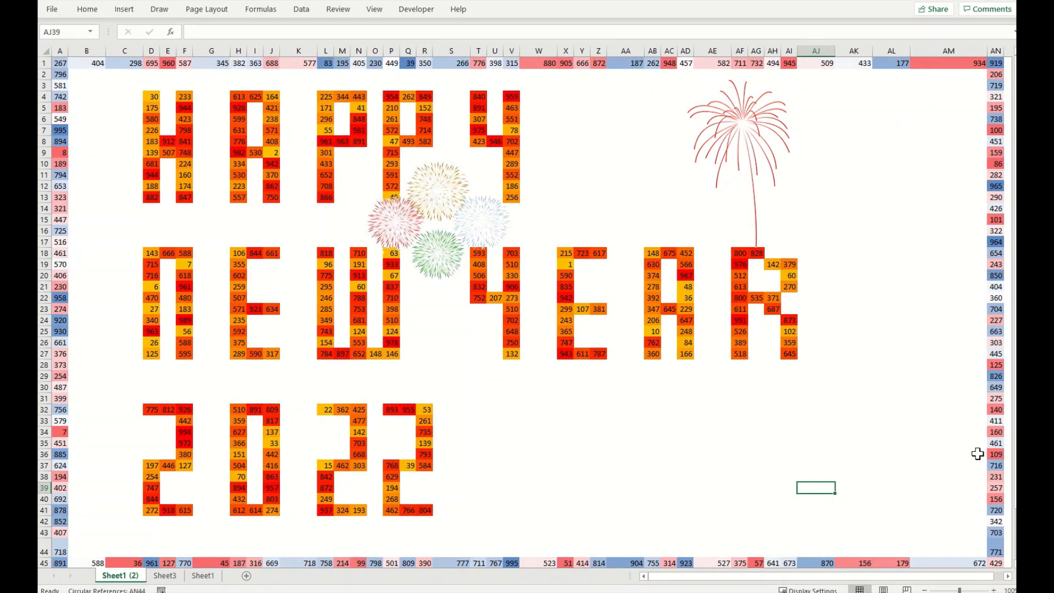
key("F9")
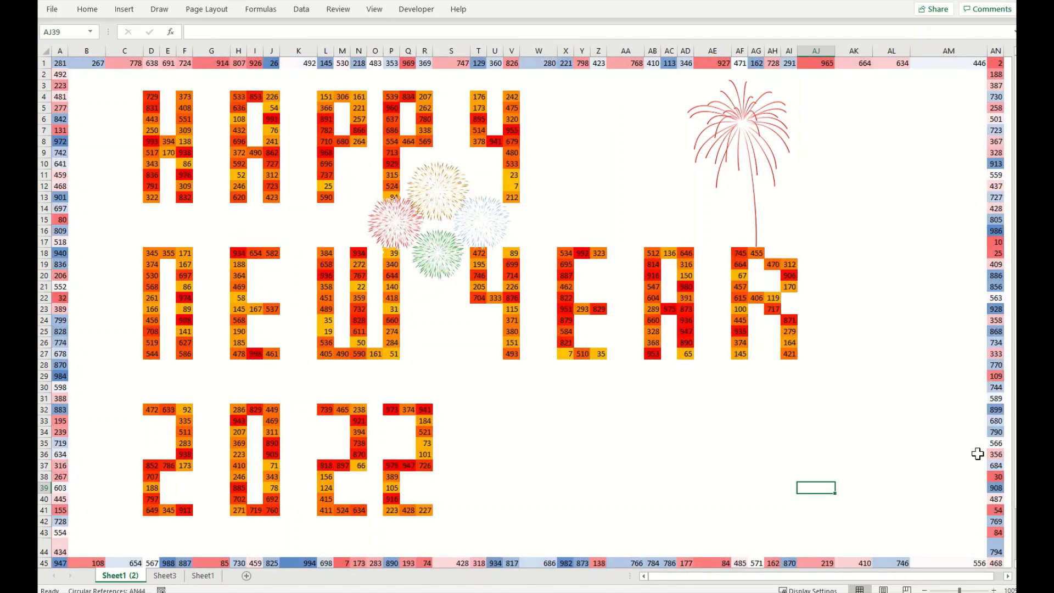
key("F9")
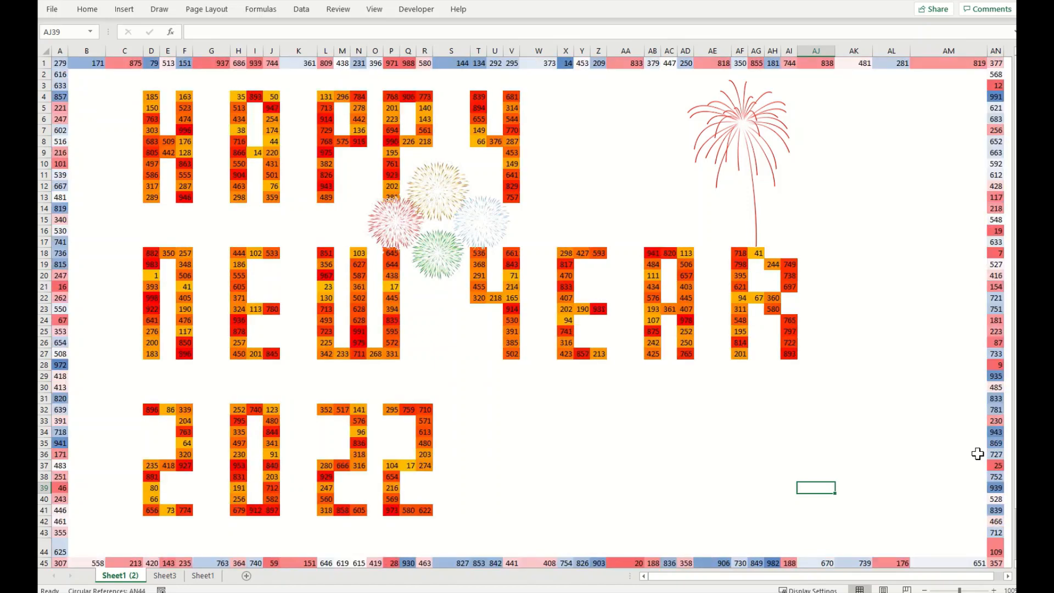
key("F9")
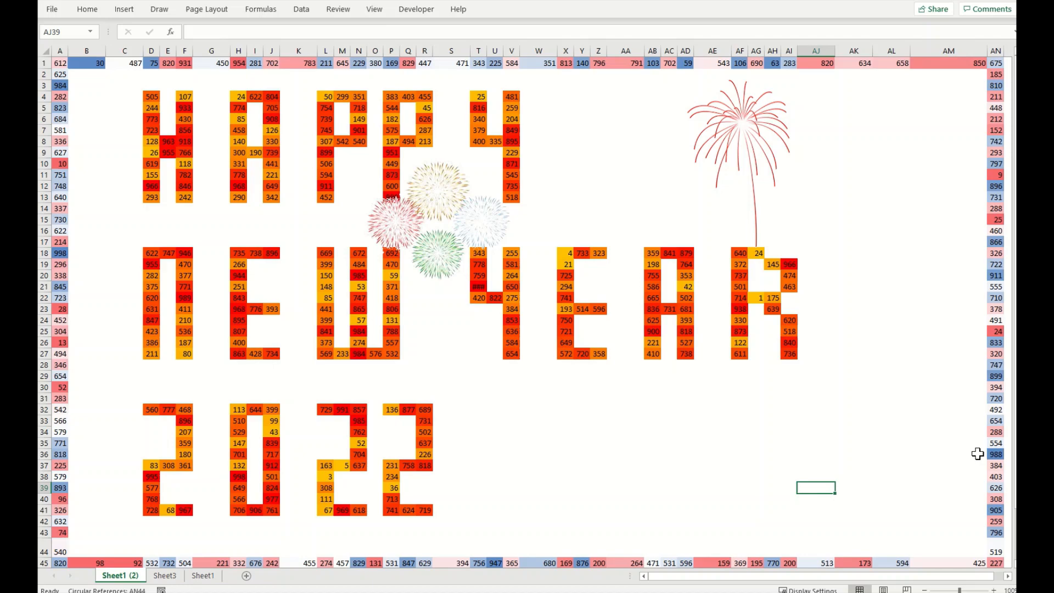
key("F9")
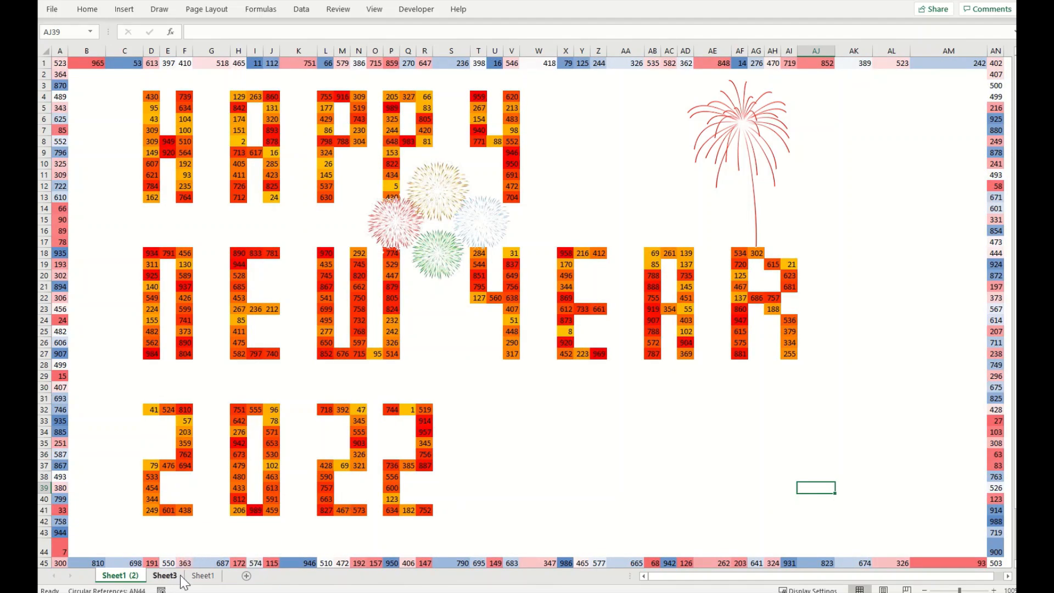
Step: On Sheet3 enter =RANDBETWEEN(20,300) in E8 and extend it down to I8:I18
left_click(165, 575)
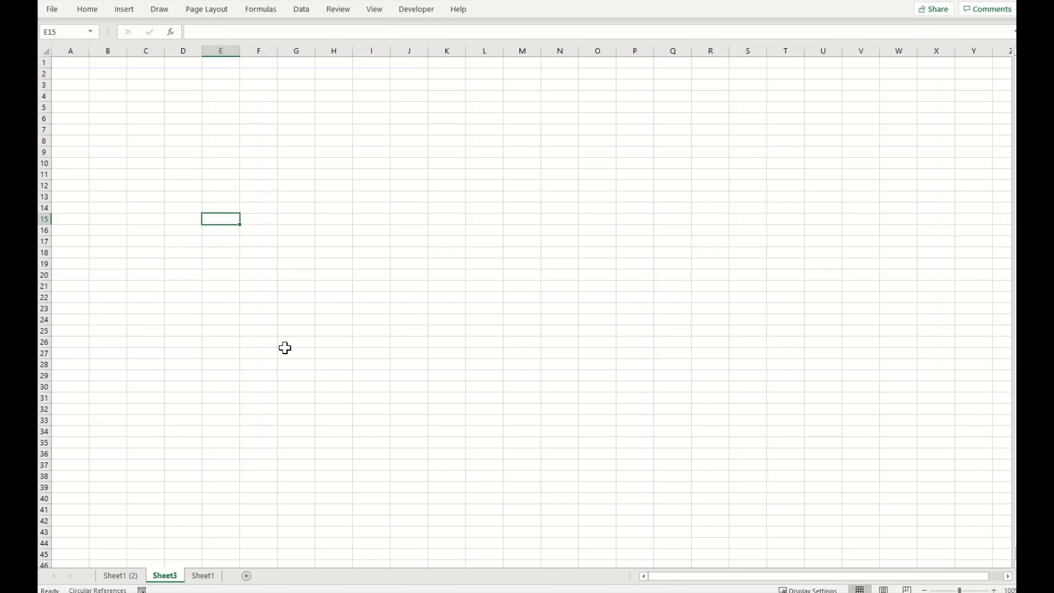
left_click(219, 140)
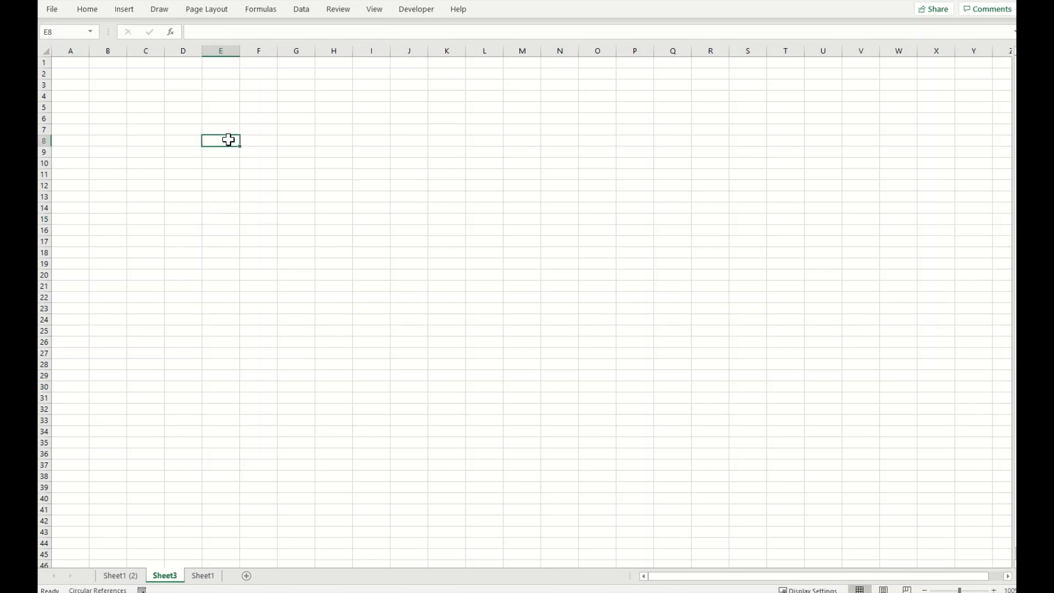
type("=")
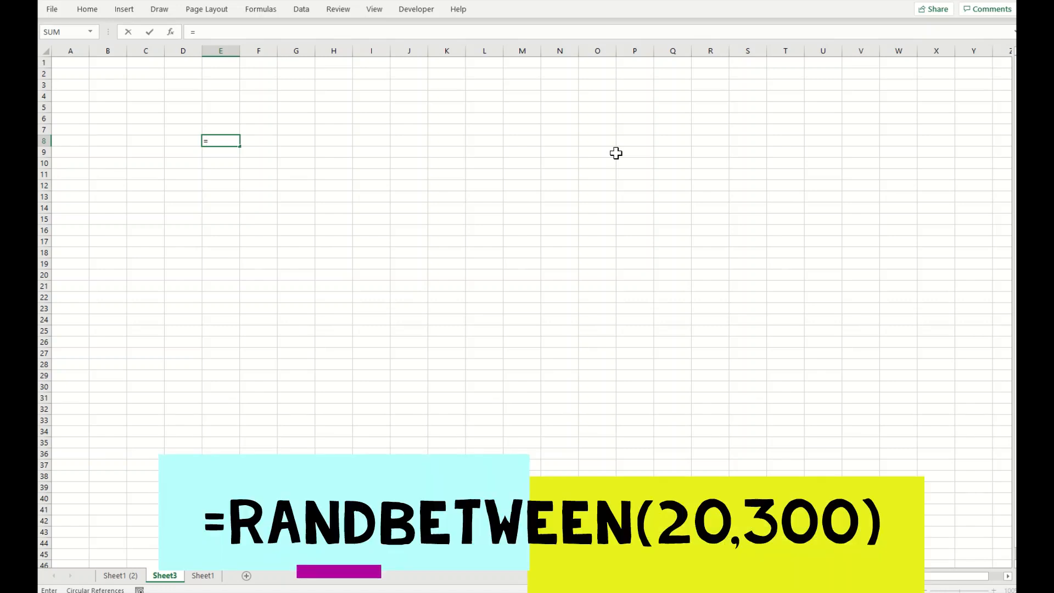
type("randbetween(")
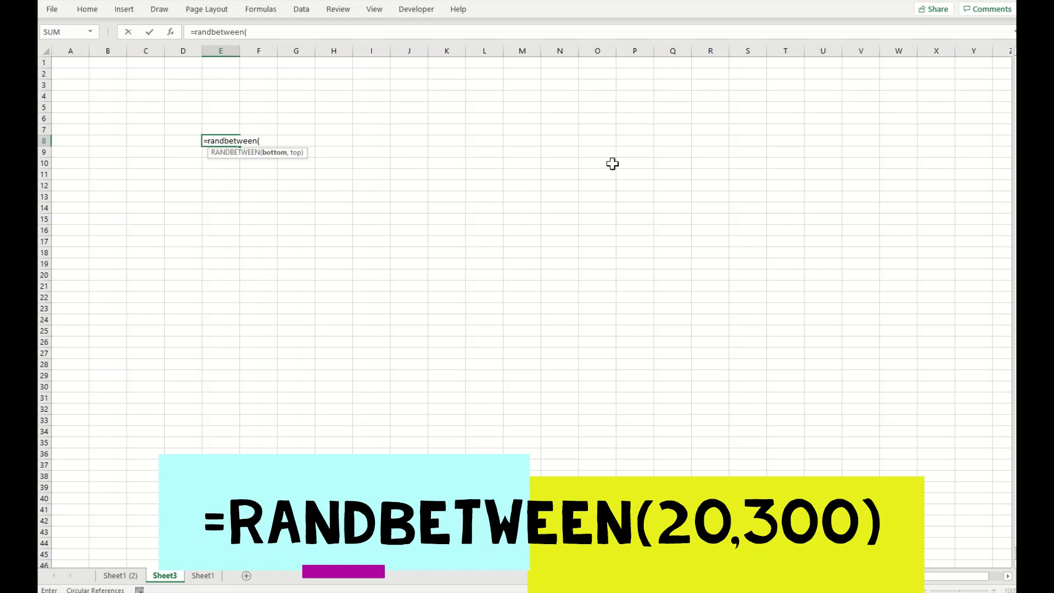
type("20")
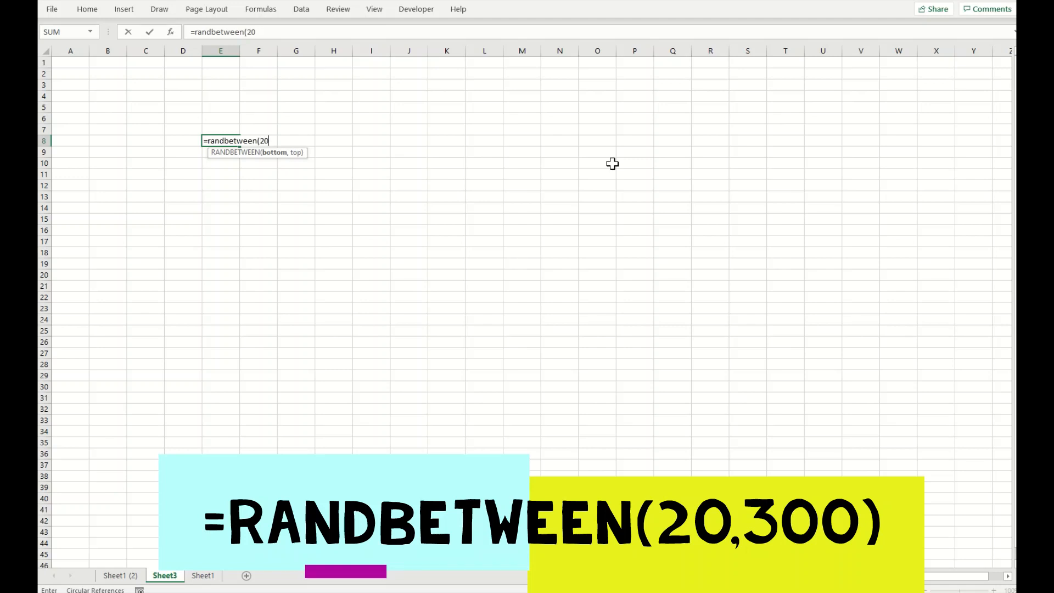
type(",300)")
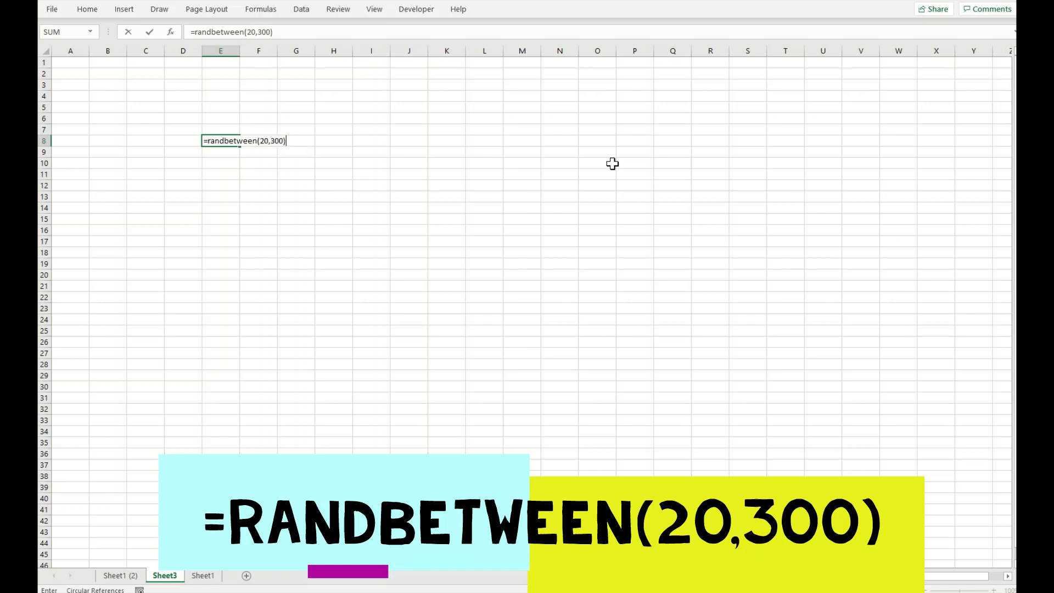
key("Enter")
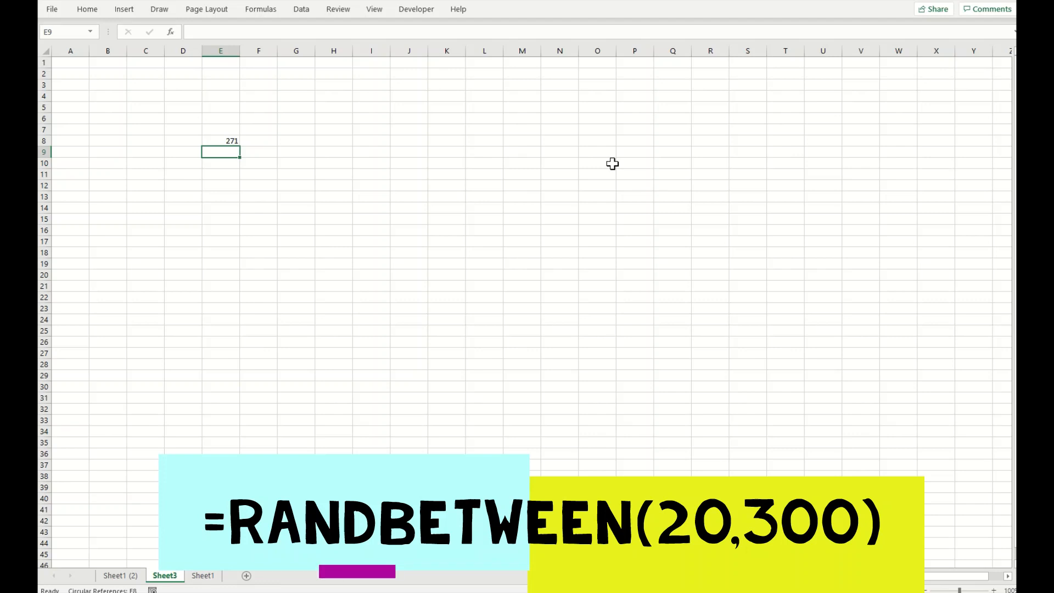
mouse_move(239, 50)
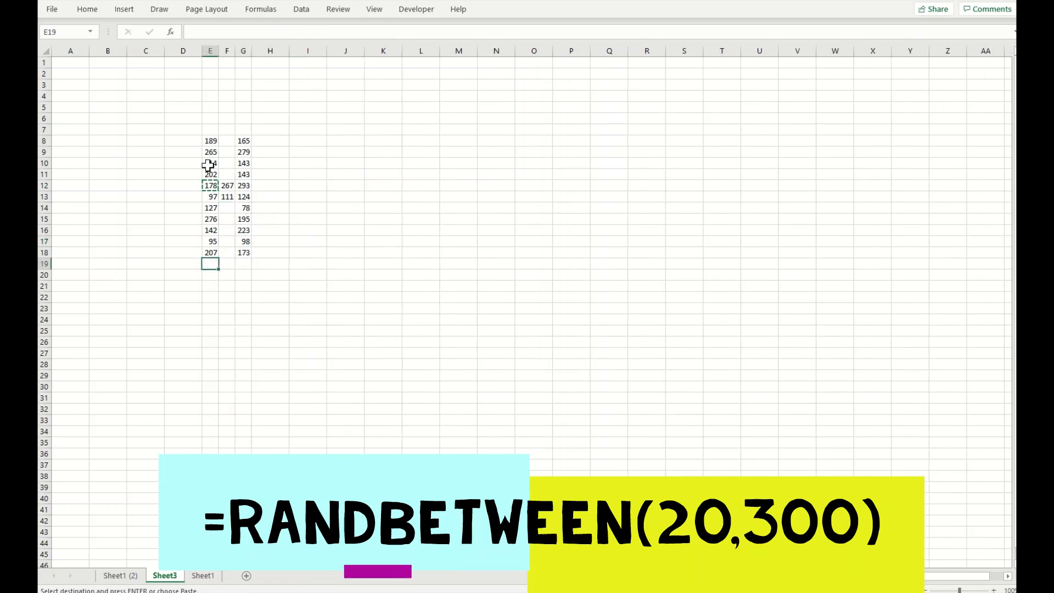
left_click_drag(308, 141, 308, 242)
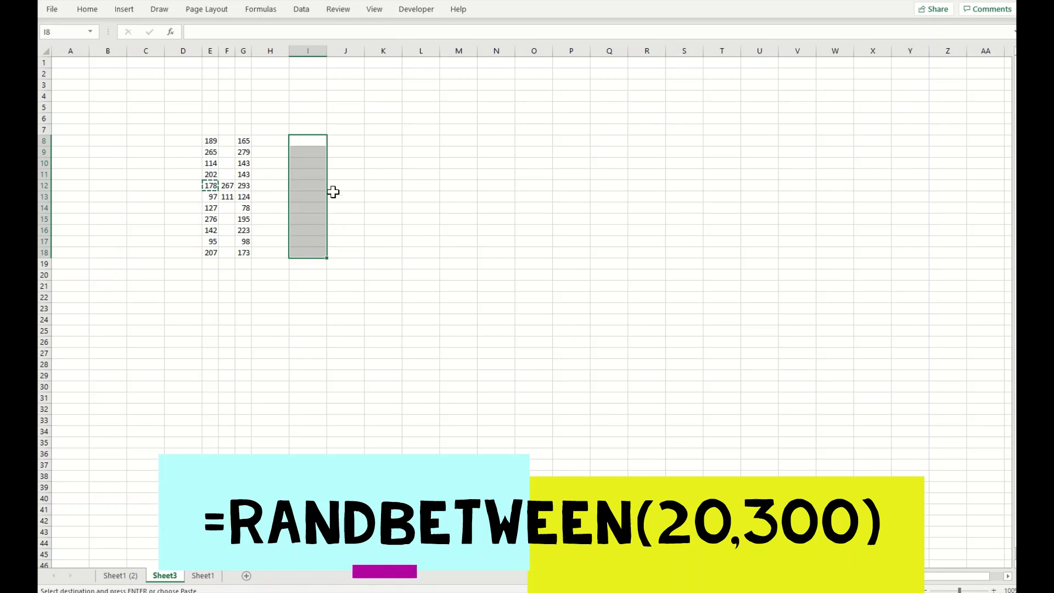
Step: Return to Sheet1 and recalculate its RANDBETWEEN(1,1000) letter cells a few times with F9
left_click(202, 575)
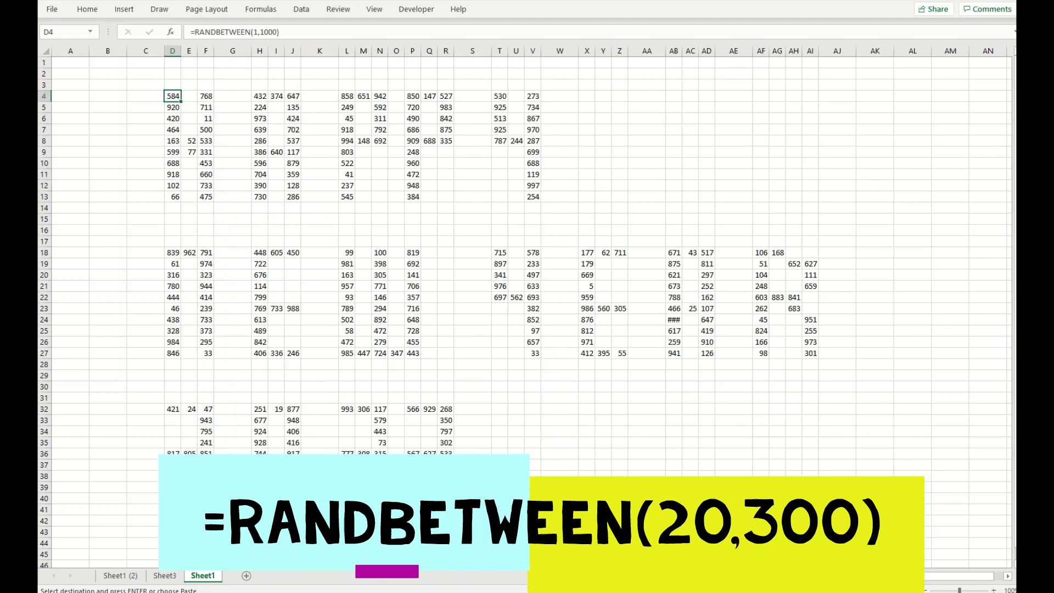
mouse_move(230, 318)
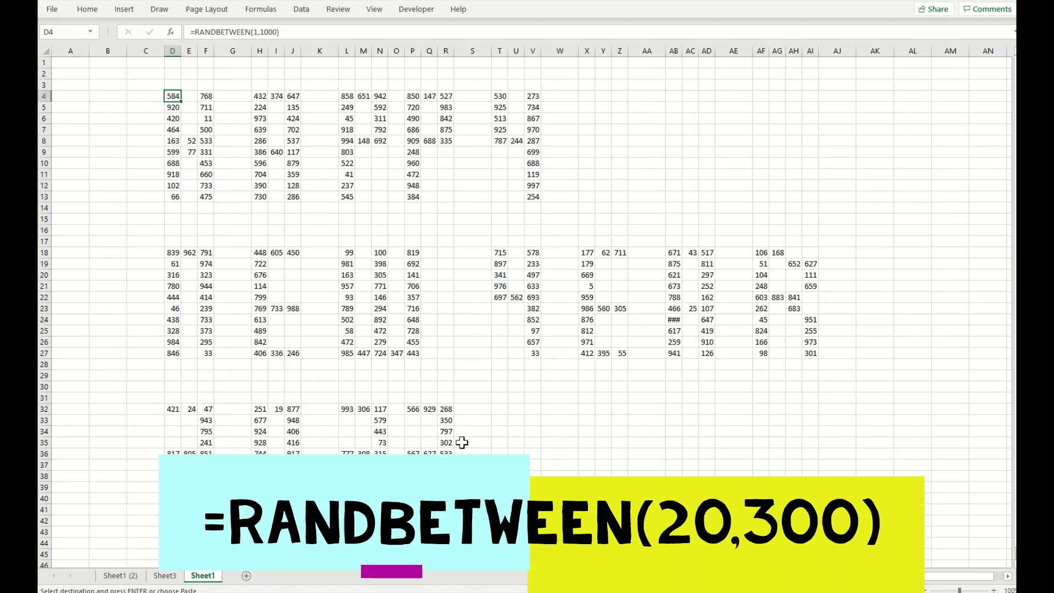
left_click(472, 319)
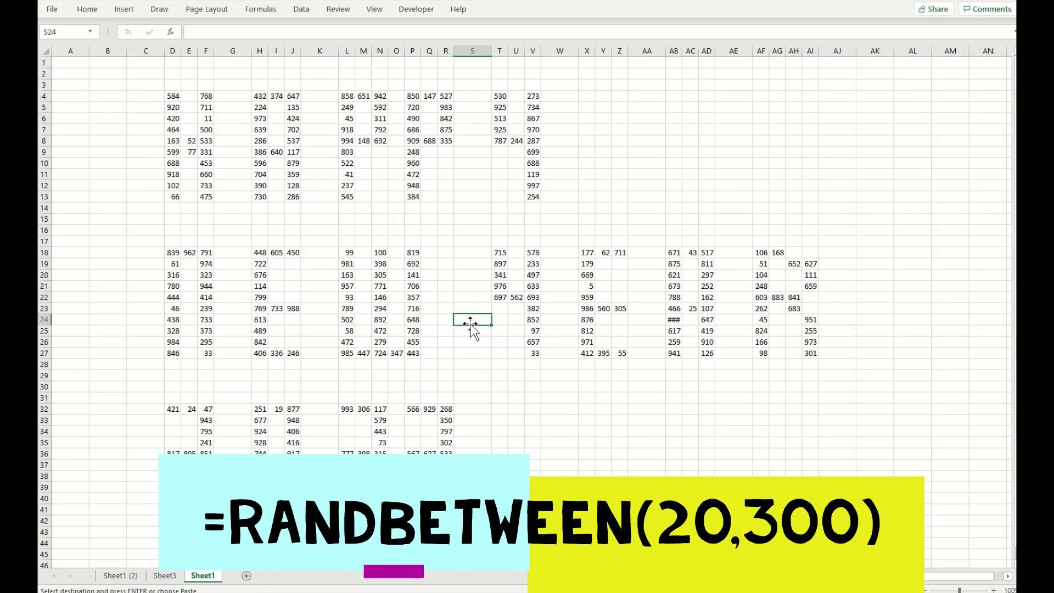
left_click(164, 575)
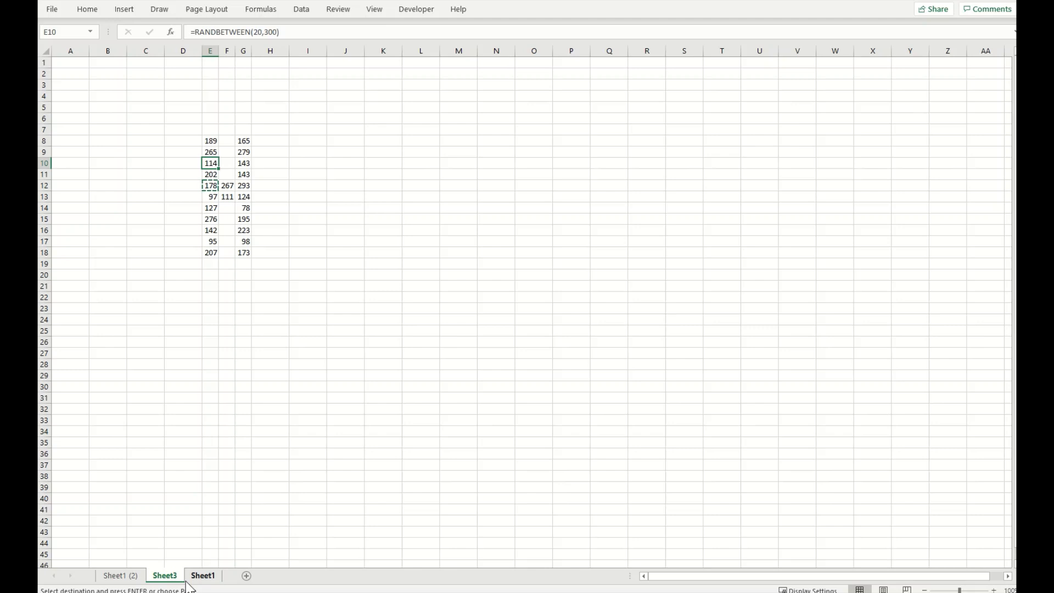
left_click(202, 575)
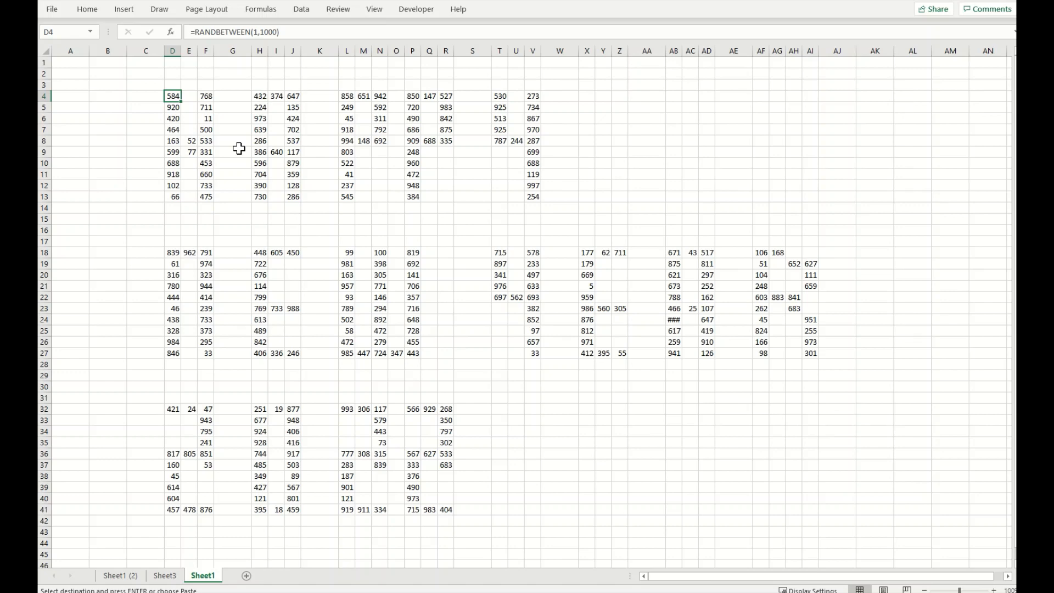
mouse_move(245, 165)
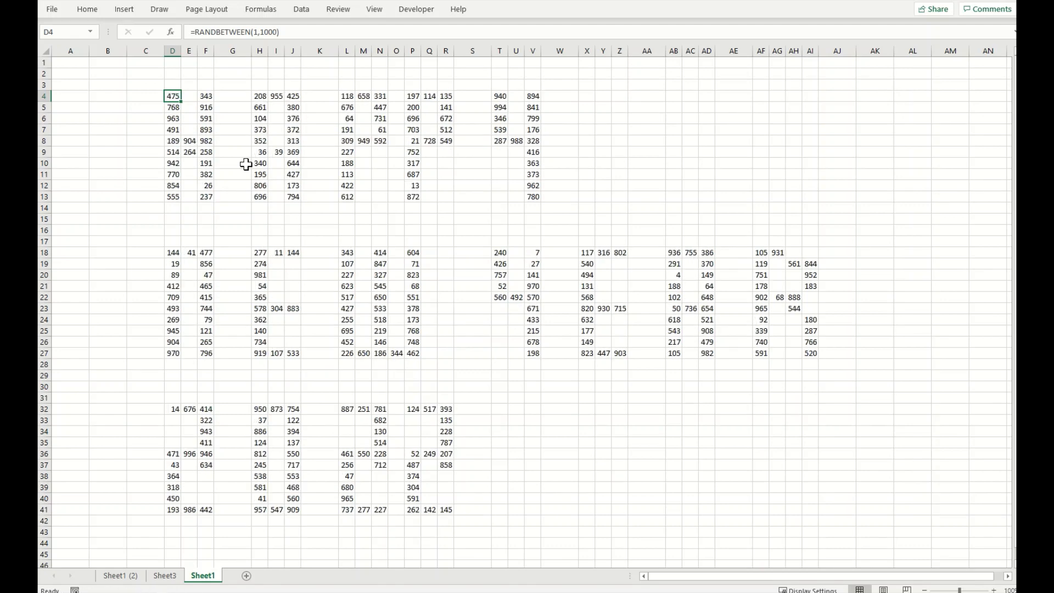
key("F9")
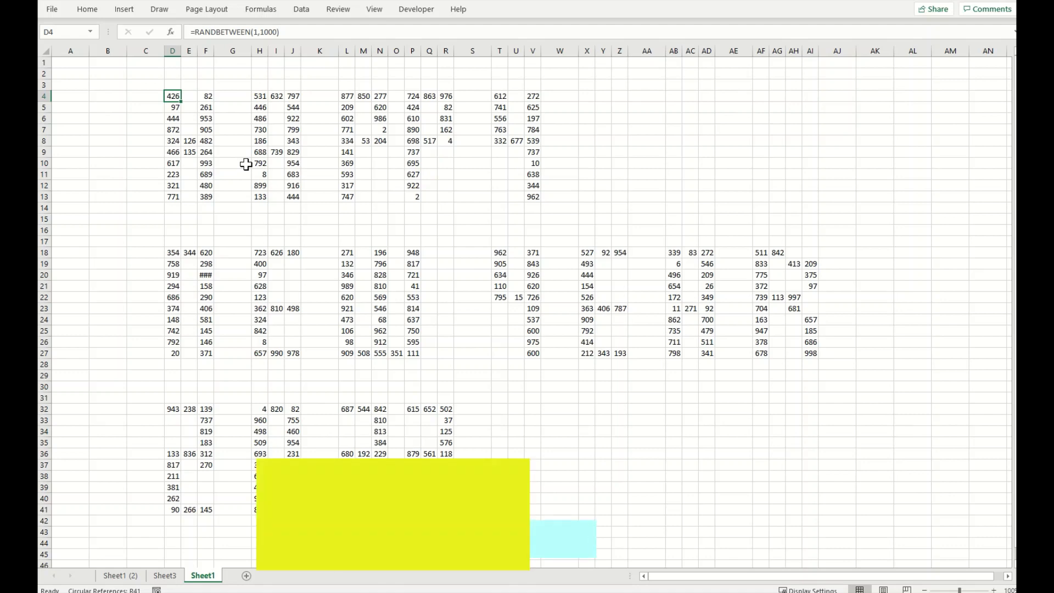
key("F9")
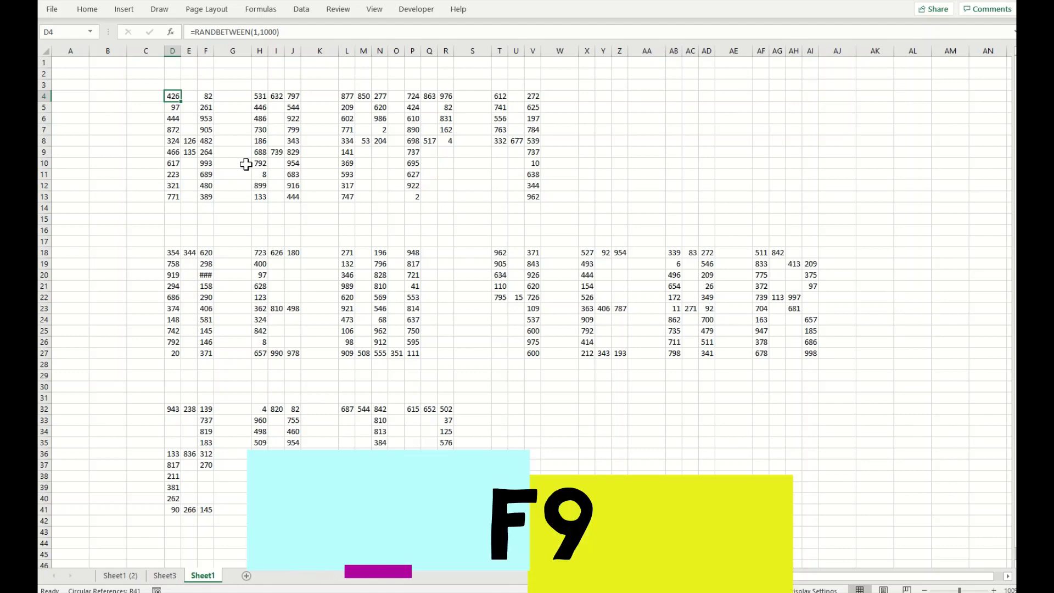
key("F9")
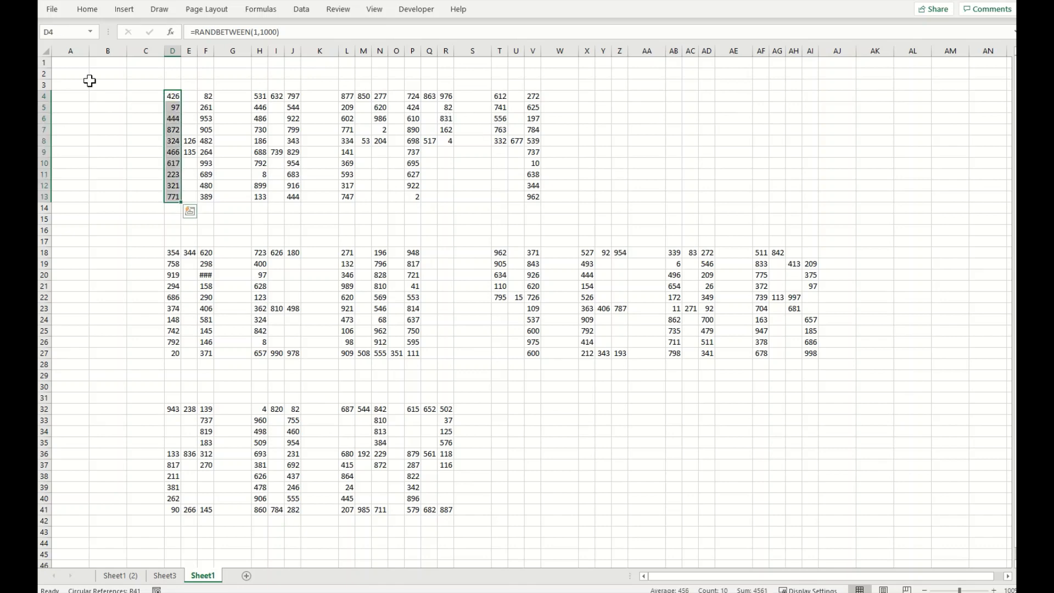
Step: Apply a Red-Yellow-Green colour scale to the letter cells D4:AI41
left_click_drag(172, 96, 731, 466)
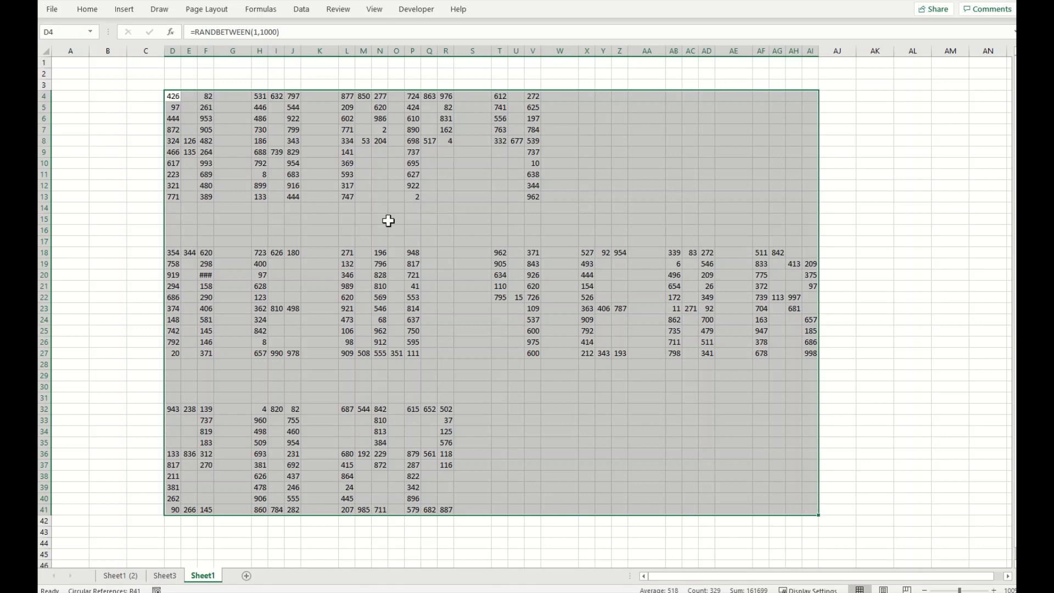
left_click(86, 9)
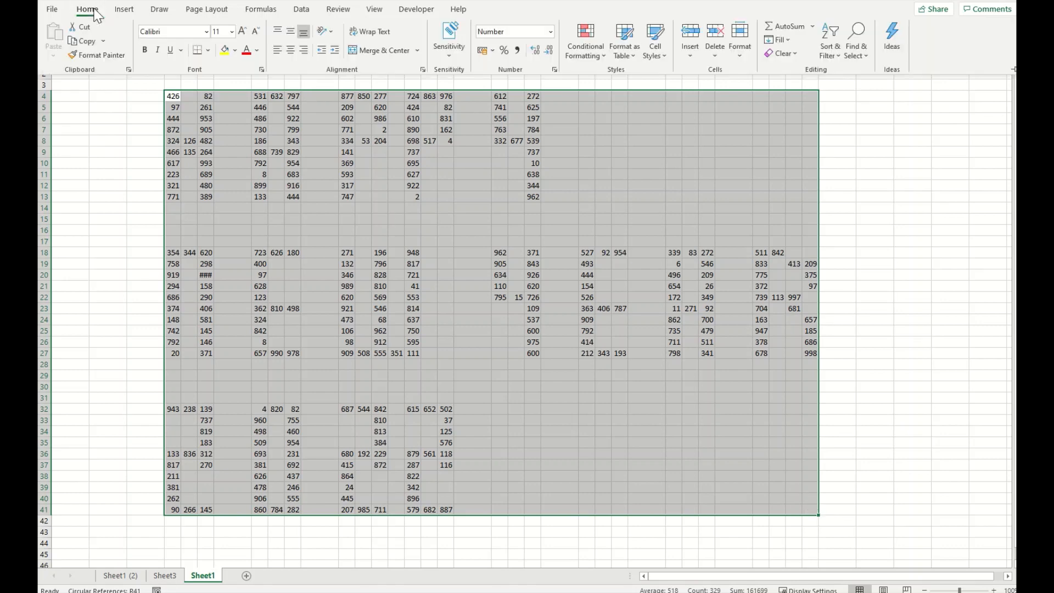
left_click(584, 42)
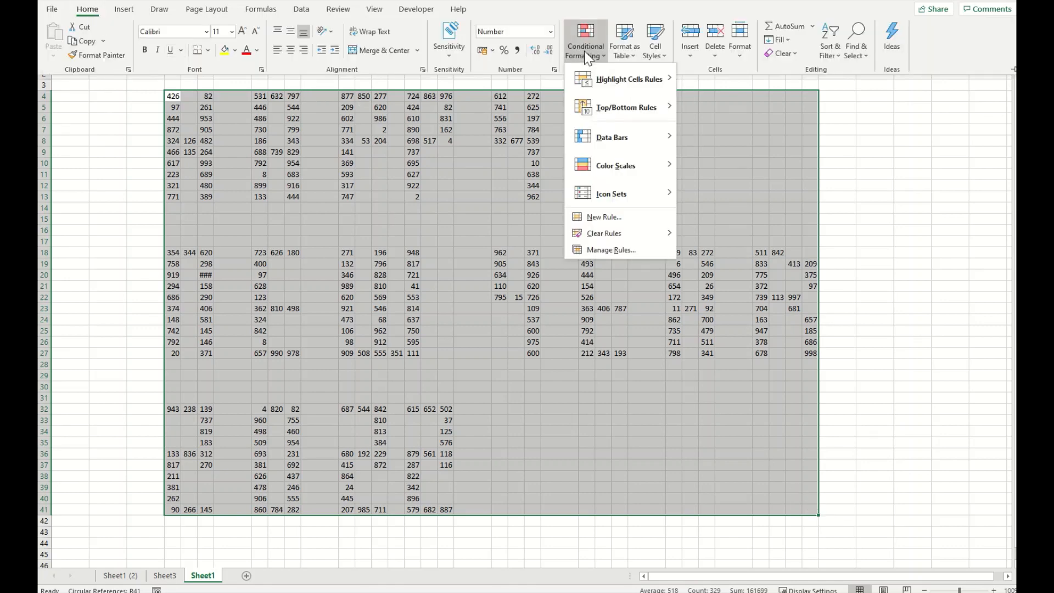
mouse_move(590, 75)
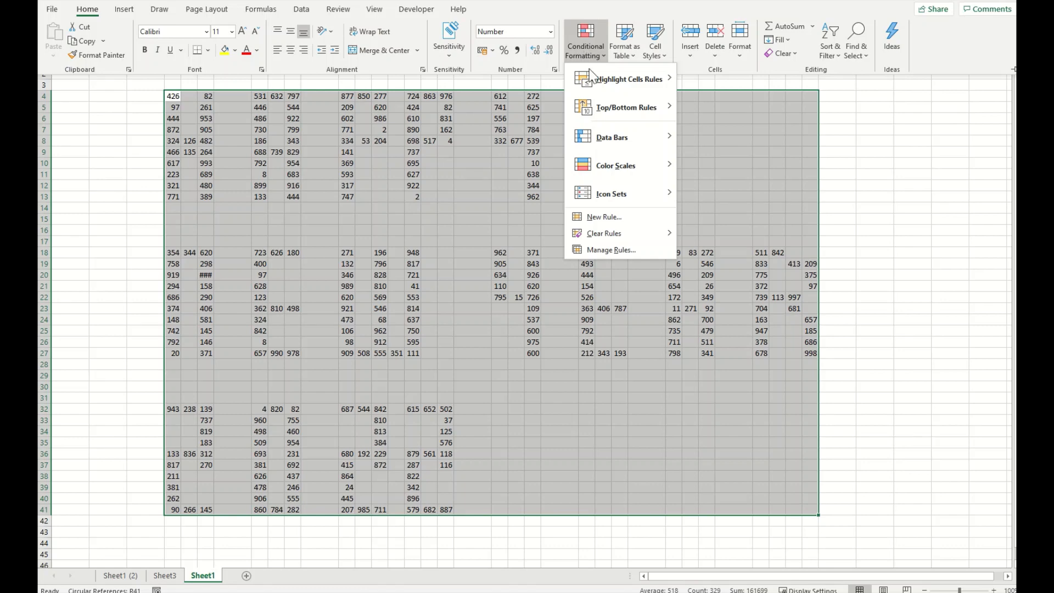
mouse_move(616, 165)
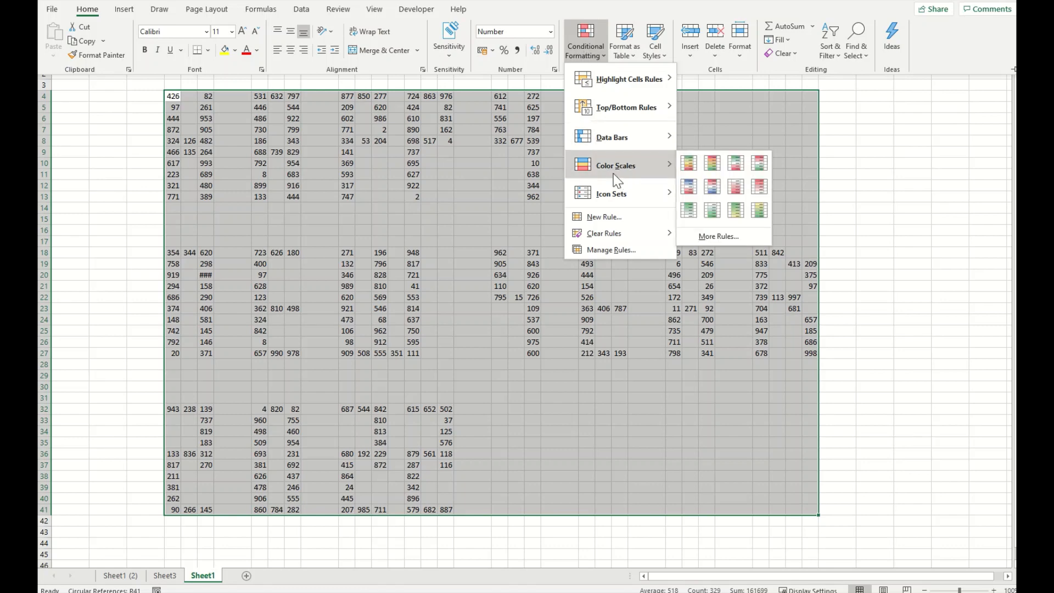
mouse_move(736, 187)
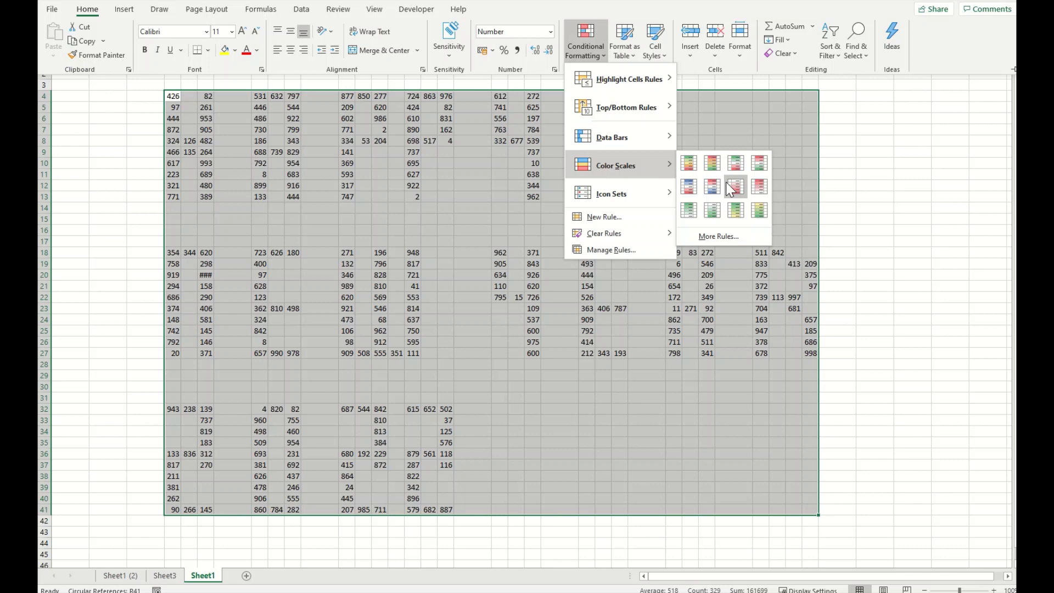
mouse_move(711, 163)
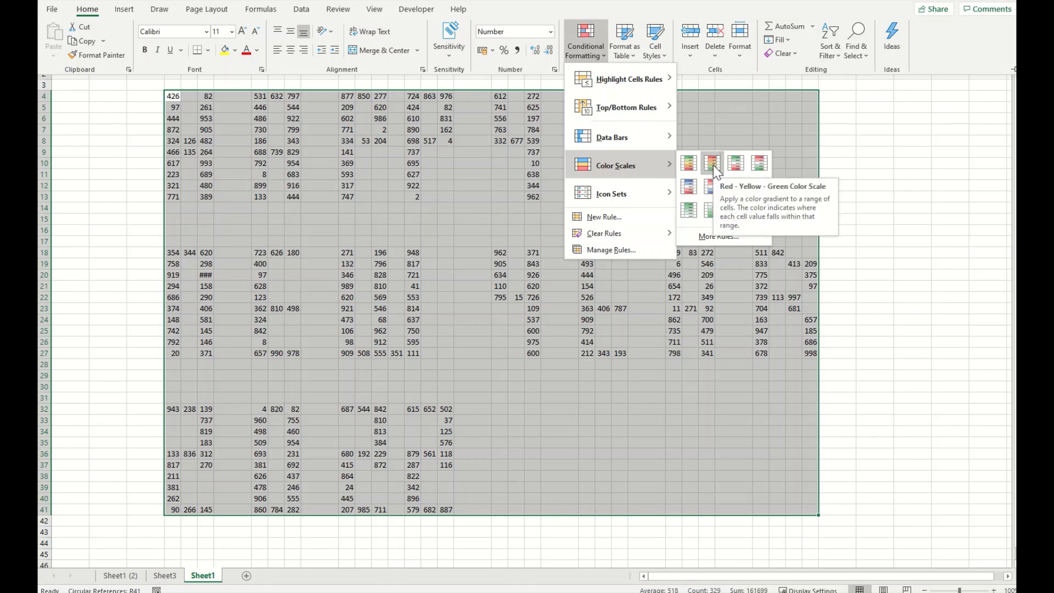
left_click(711, 163)
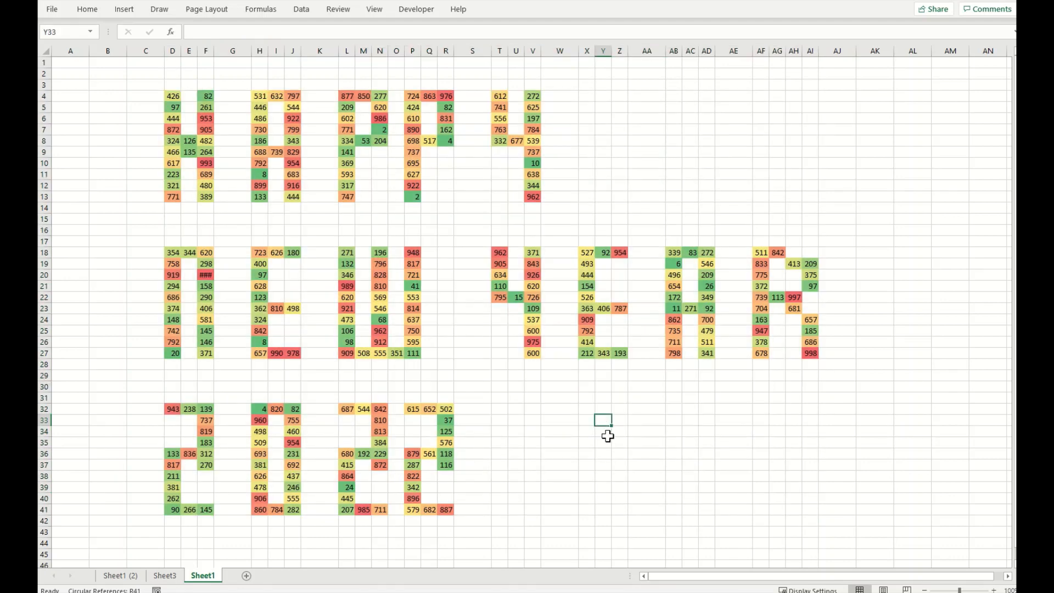
mouse_move(636, 415)
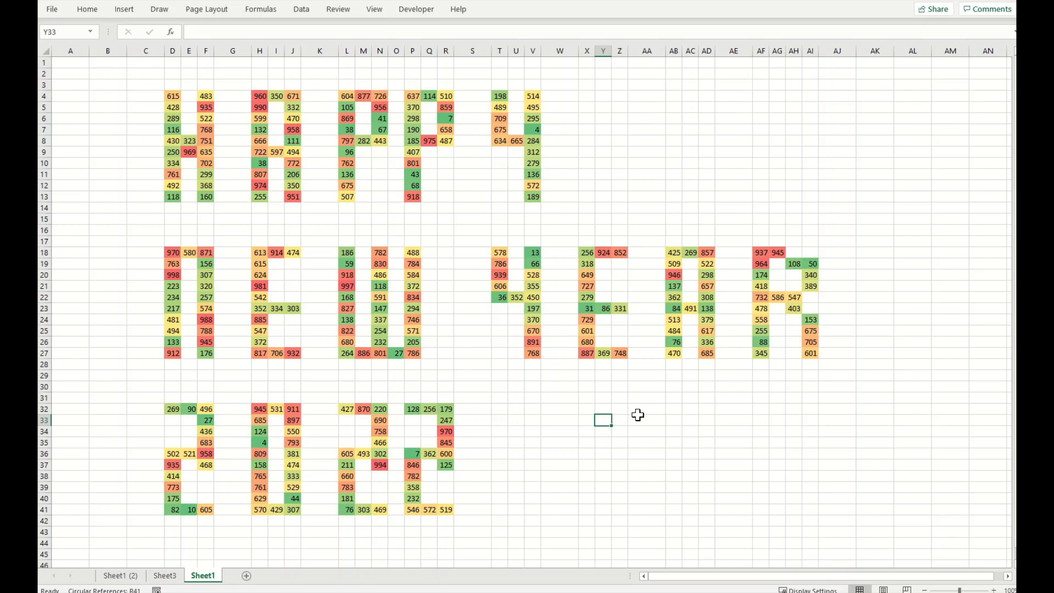
mouse_move(209, 566)
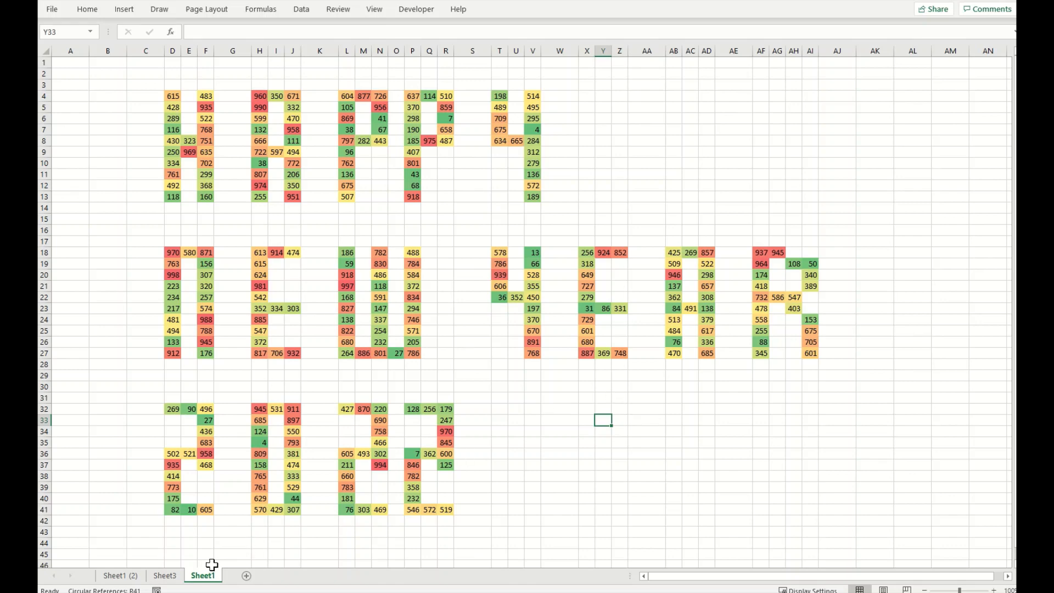
left_click(165, 576)
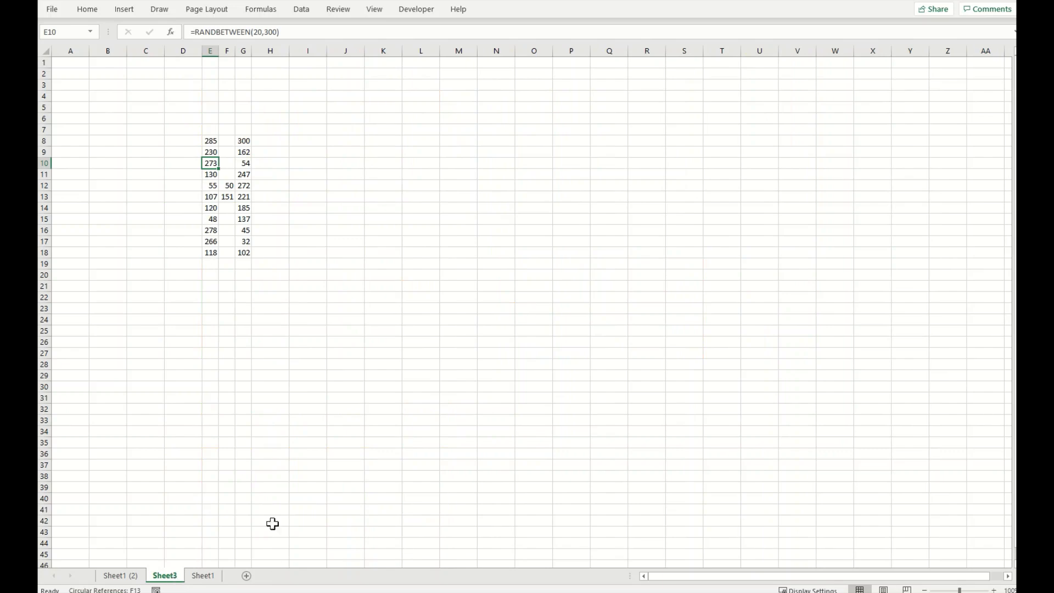
left_click(202, 575)
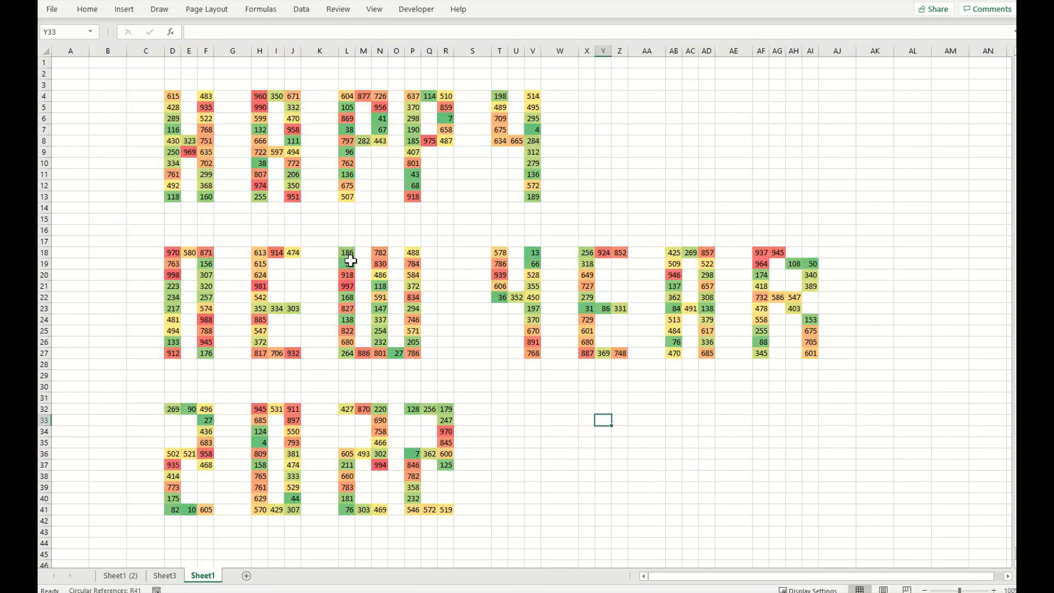
Step: Add a RANDBETWEEN(1,1000) number border along rows 1, 45 and columns A, AN, widen column AN, and recalculate
left_click(172, 97)
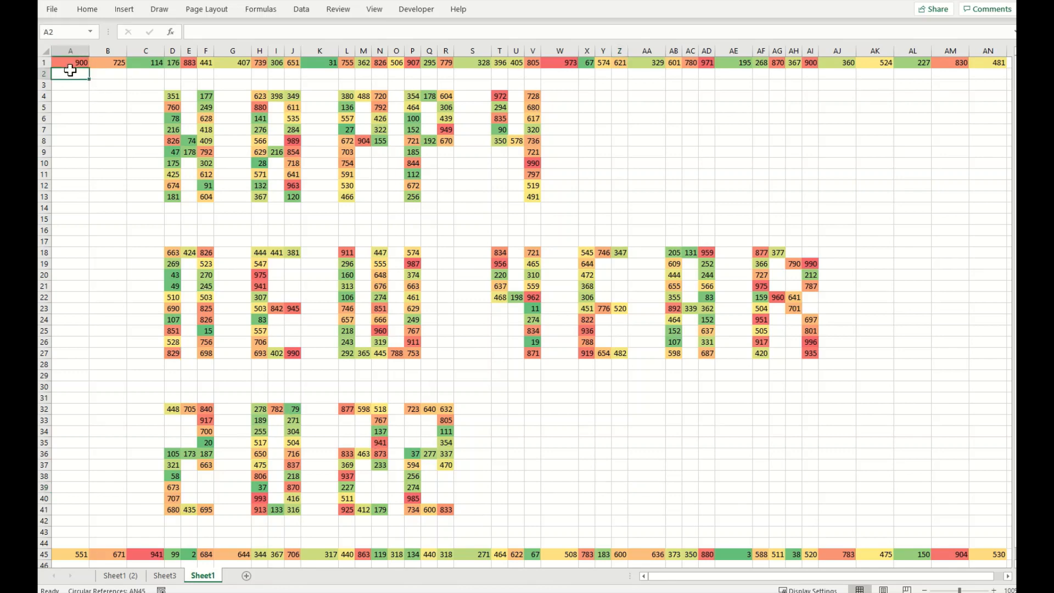
left_click(70, 61)
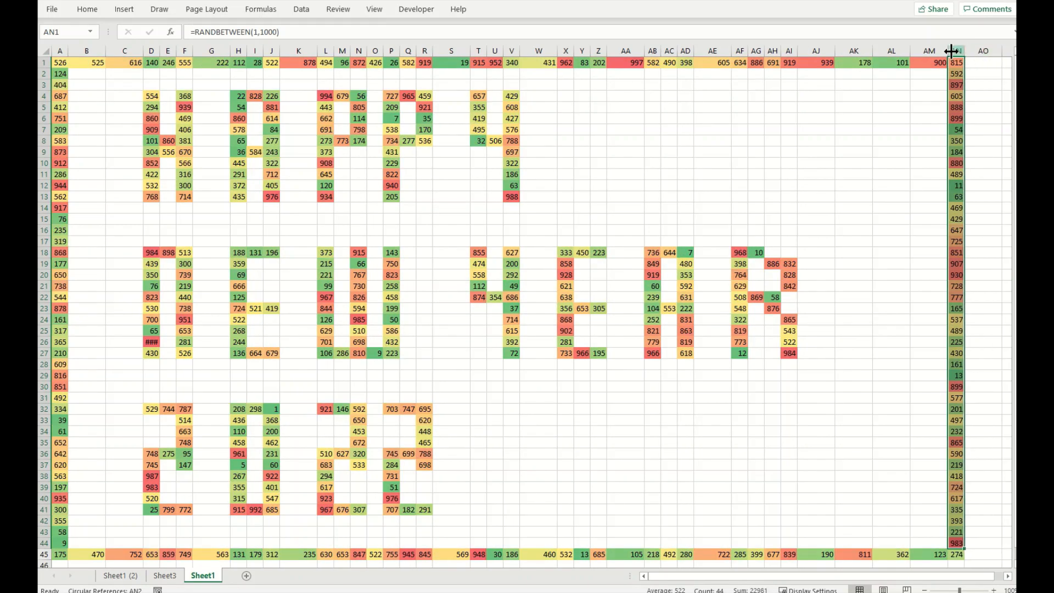
left_click_drag(953, 50, 989, 50)
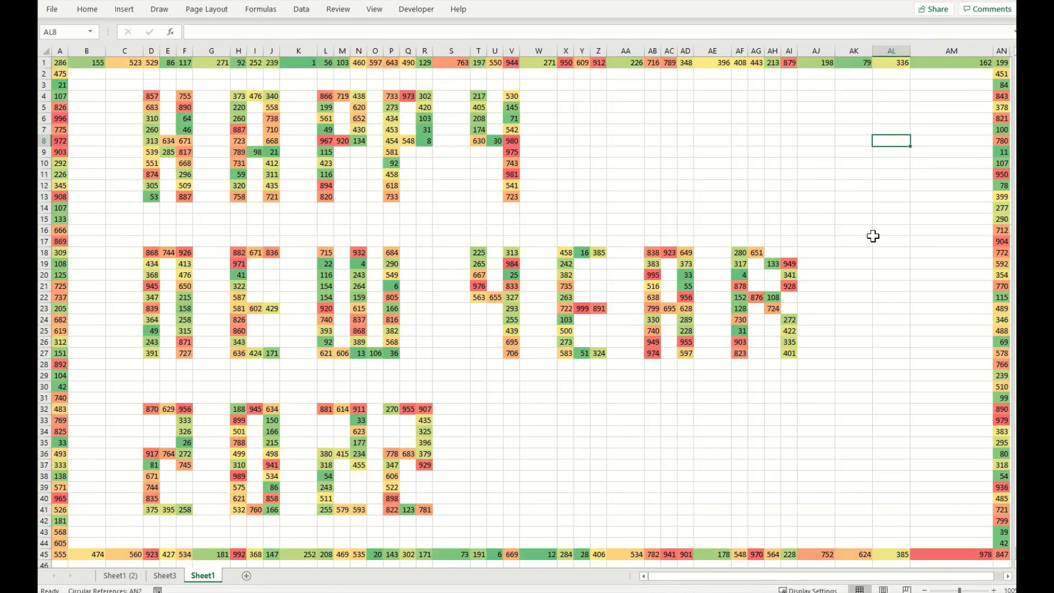
key("F9")
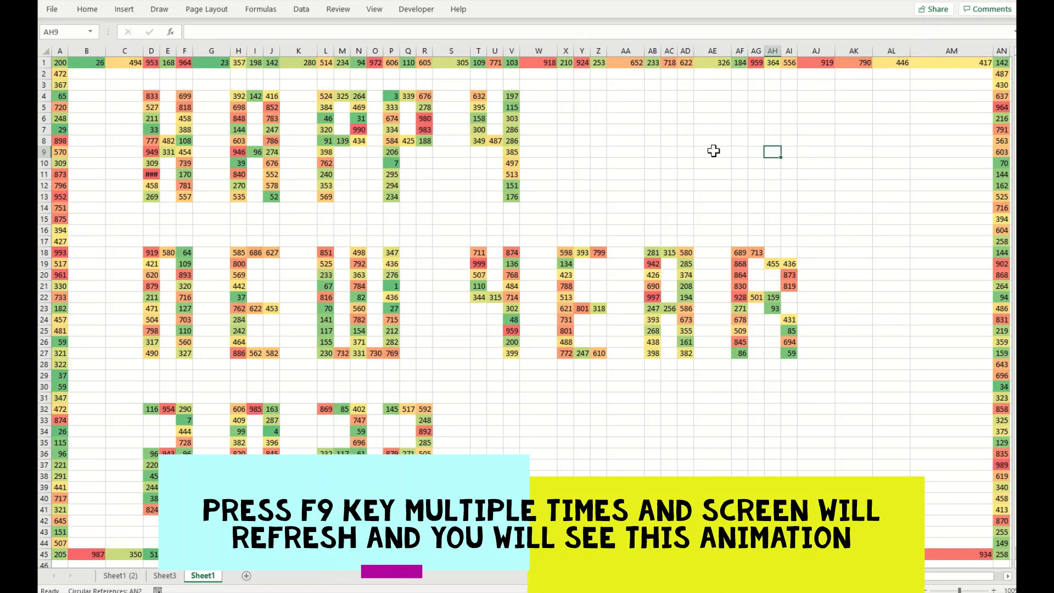
key("f9")
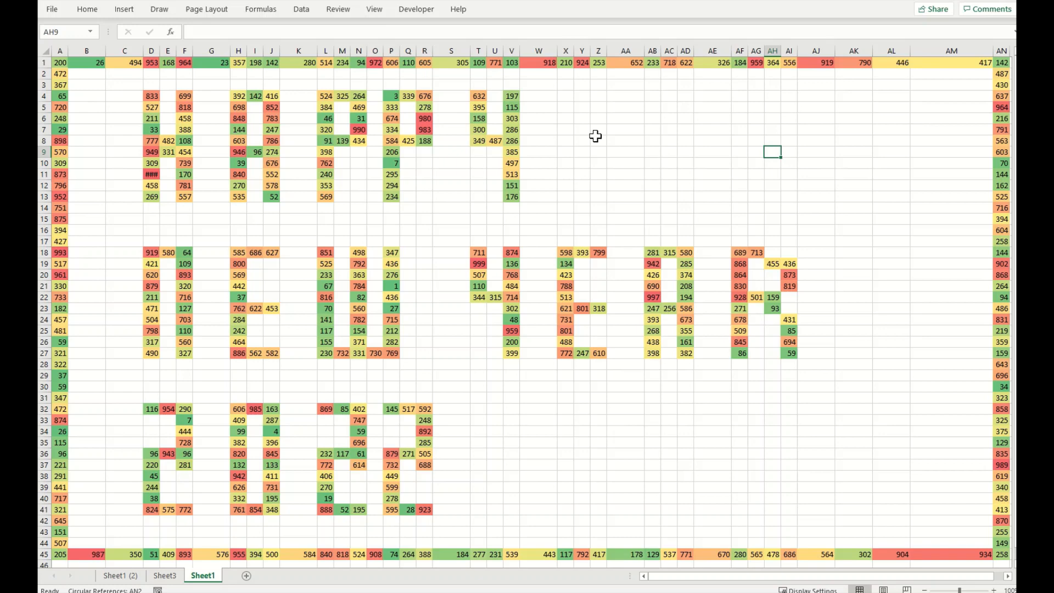
Step: Hide the sheet gridlines from Page Layout, recalculate once, and switch to the Chrome window
left_click(582, 196)
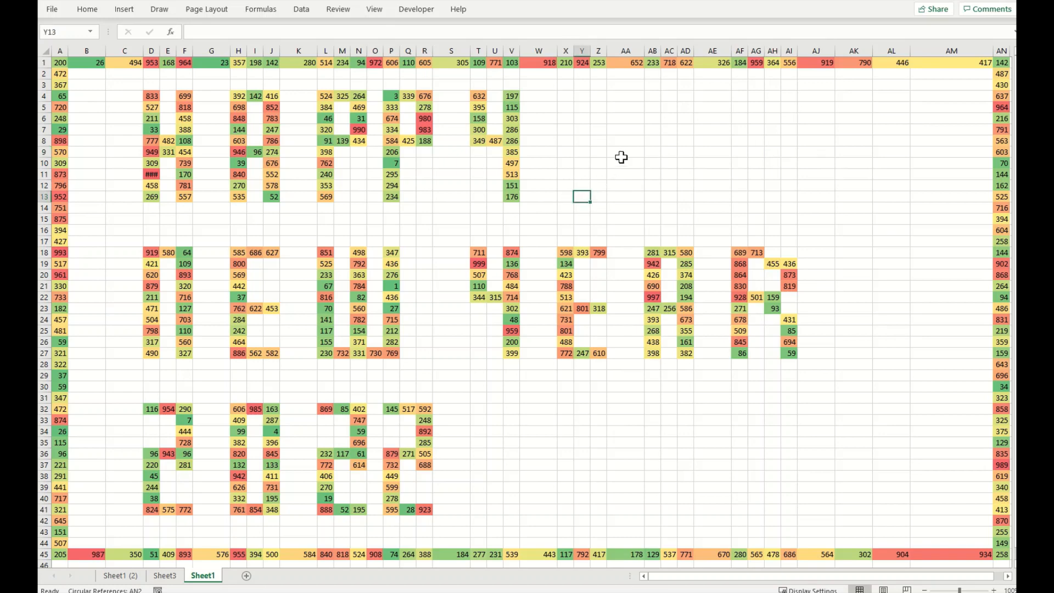
mouse_move(650, 209)
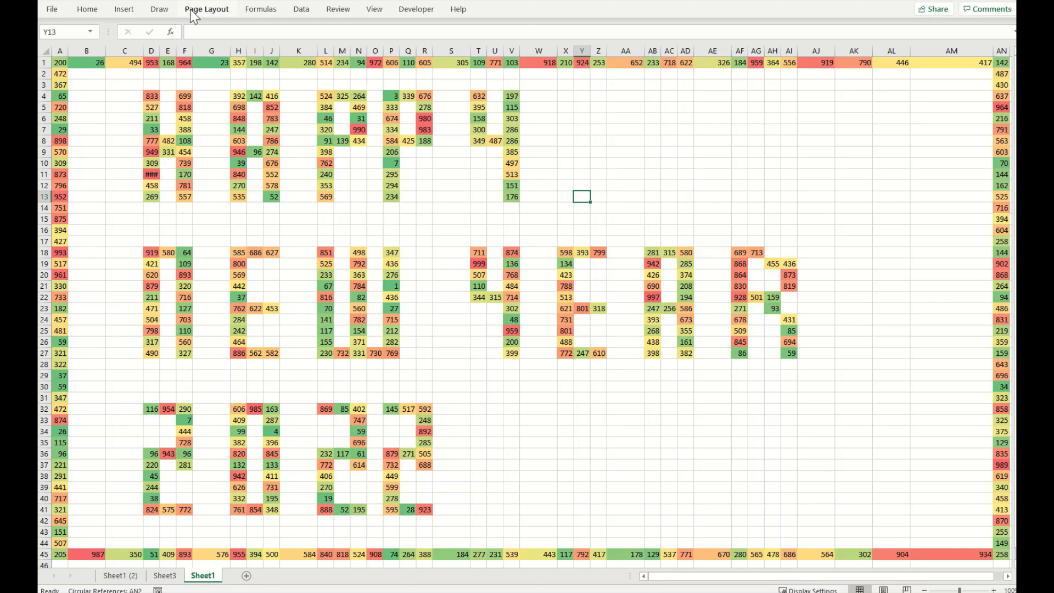
left_click(207, 9)
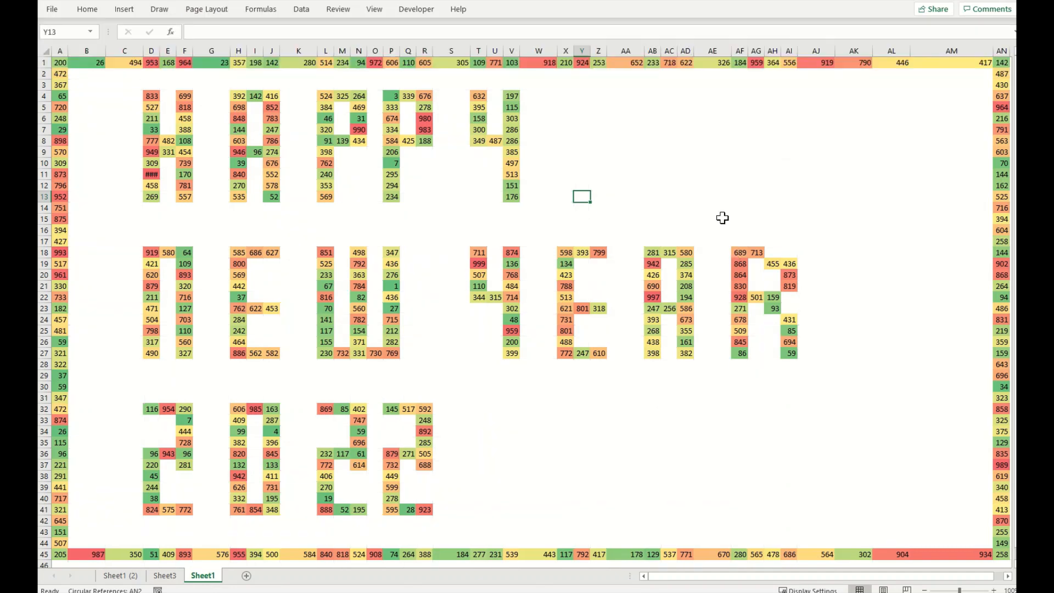
mouse_move(788, 430)
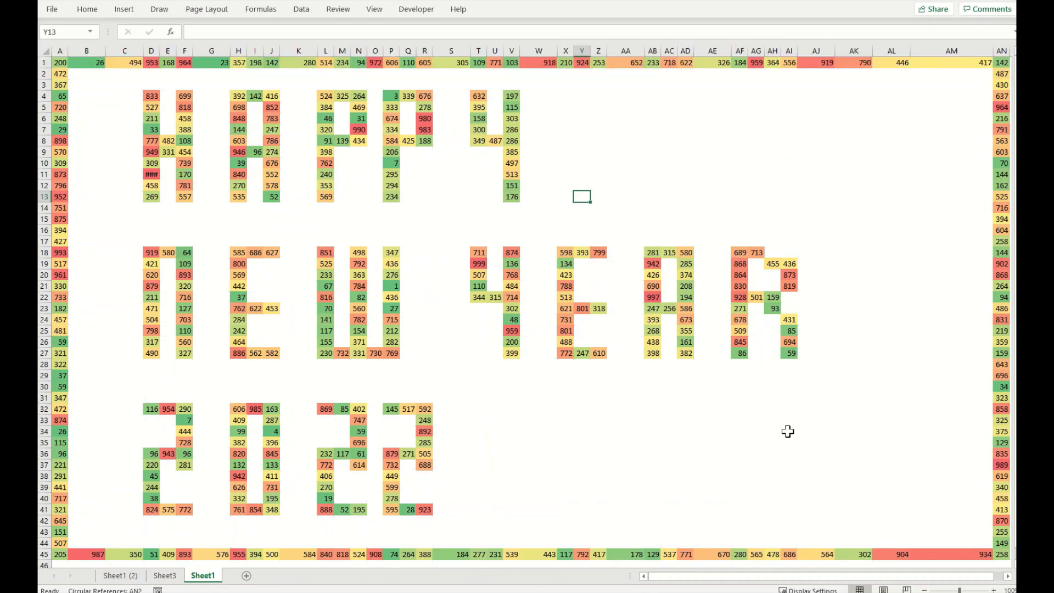
left_click(788, 430)
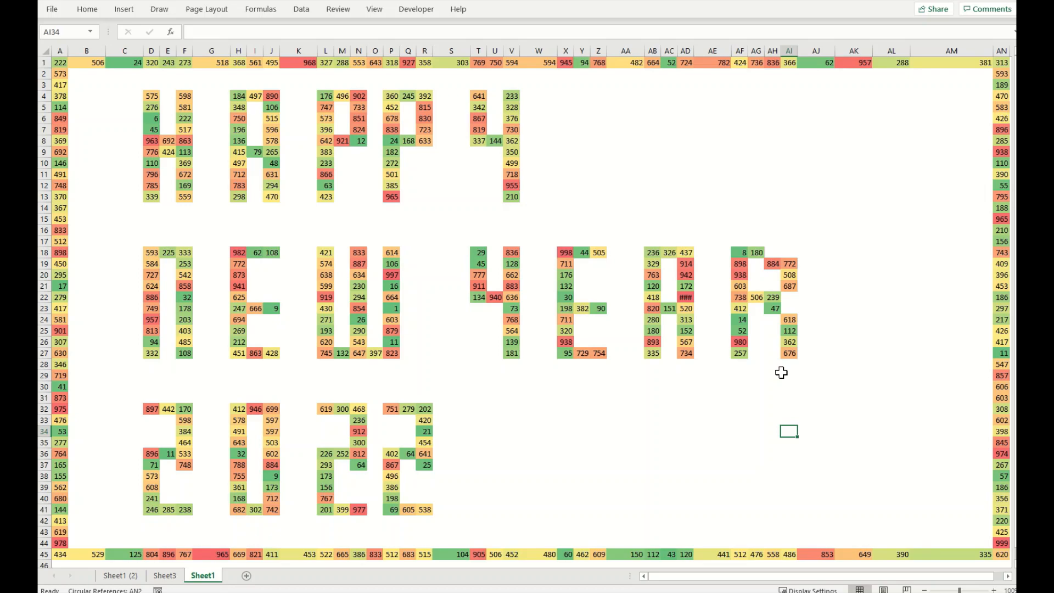
key("F9")
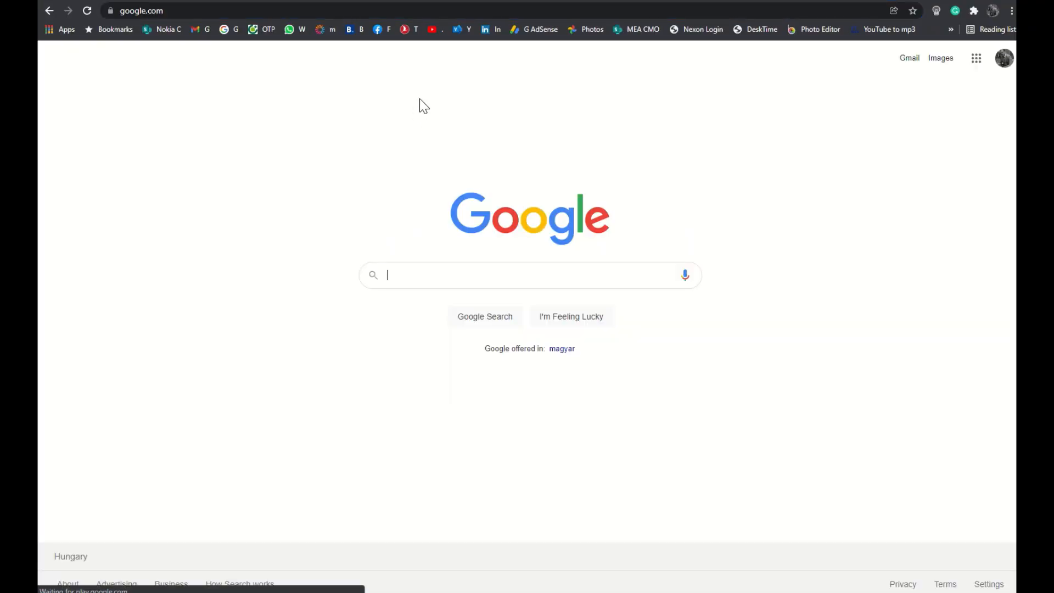
Step: Search Google Images for 'fireworks', filter to clip art, and pick a fireworks image for the card
type("fireworks")
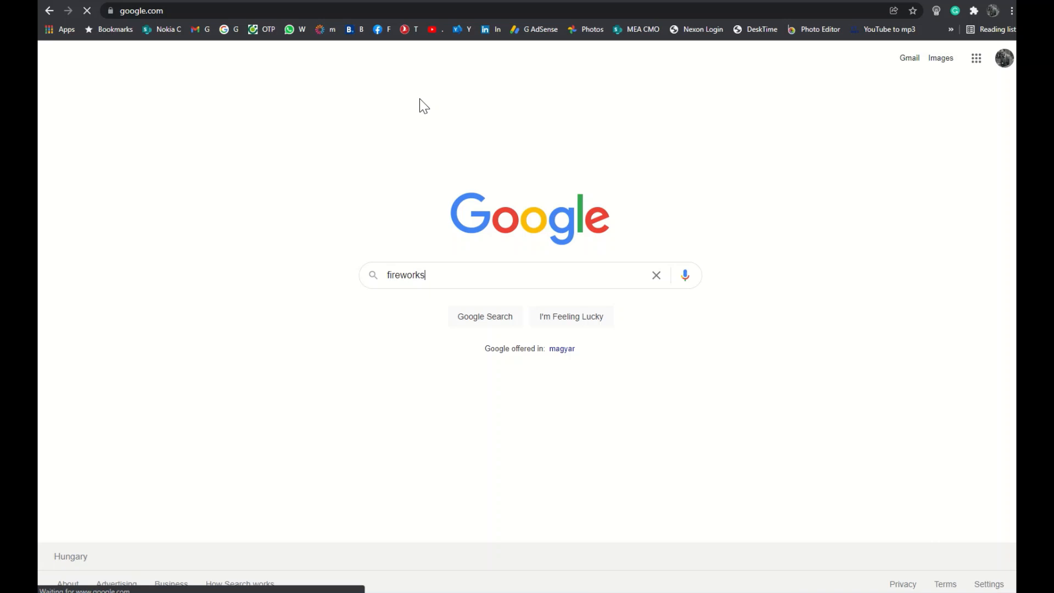
left_click(485, 316)
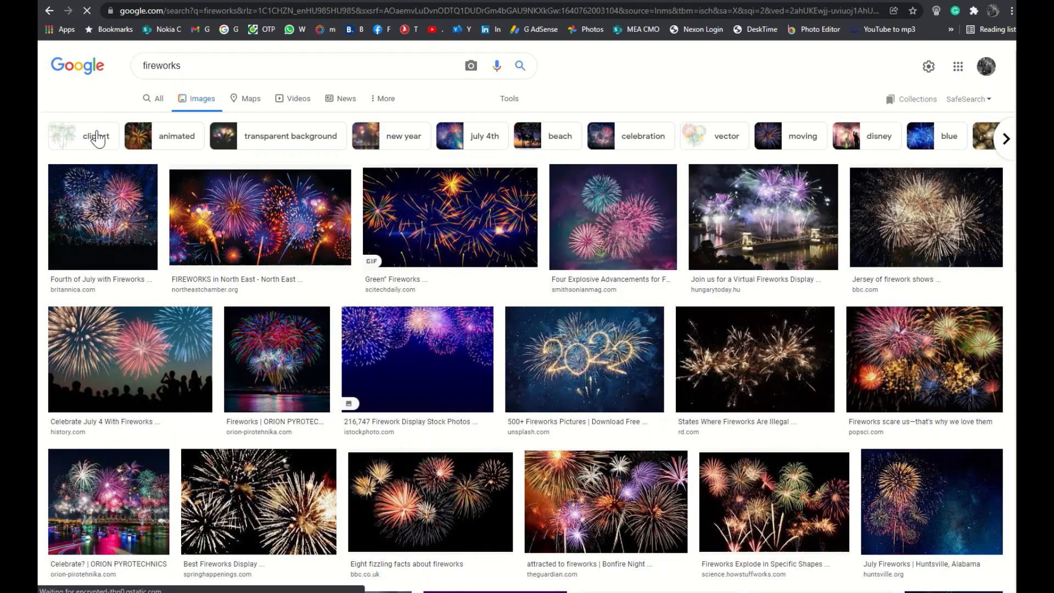
left_click(98, 136)
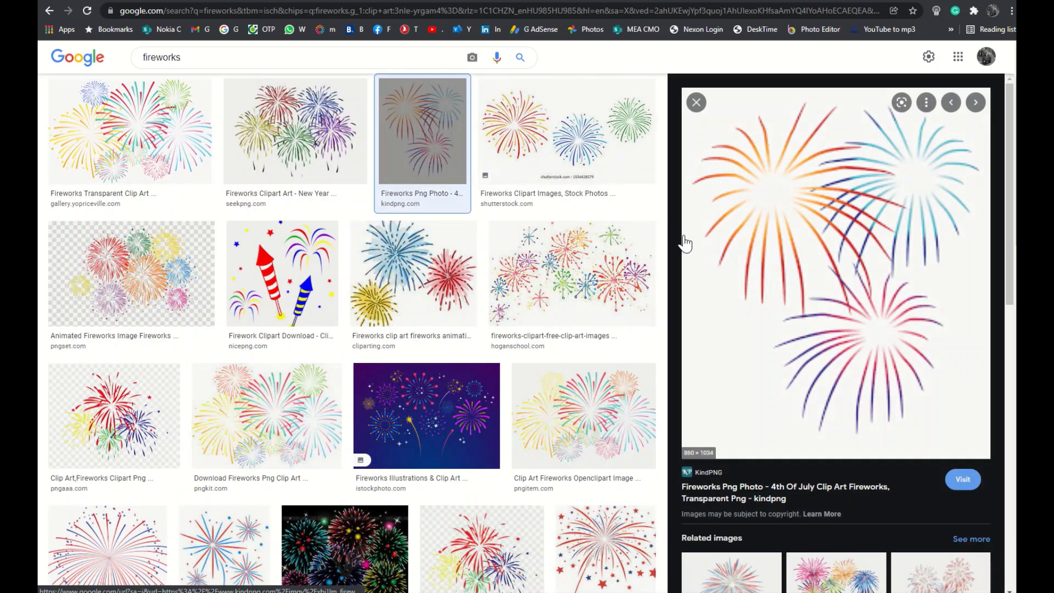
mouse_move(665, 294)
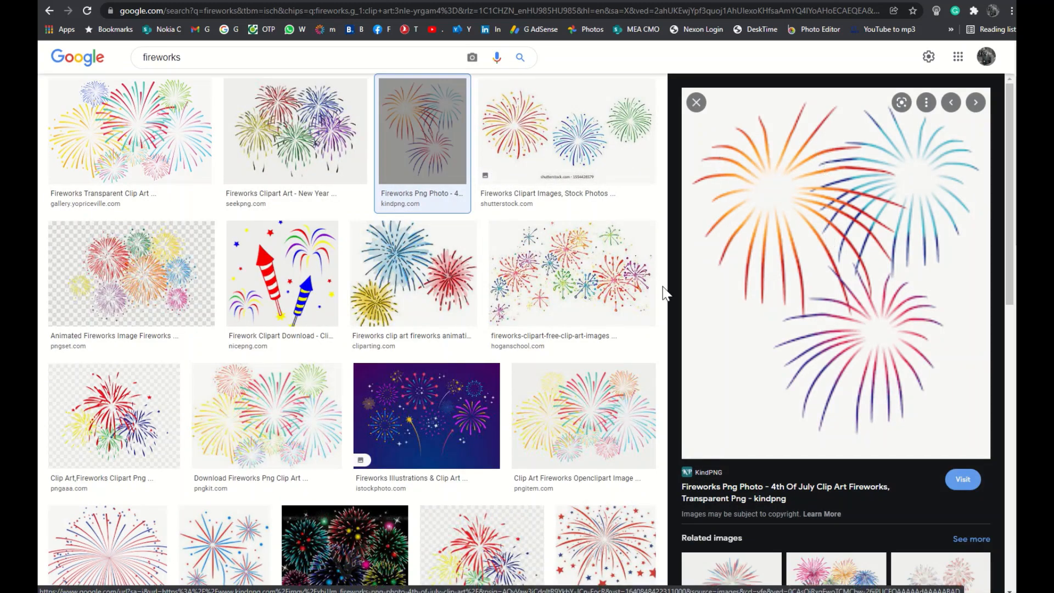
left_click(571, 272)
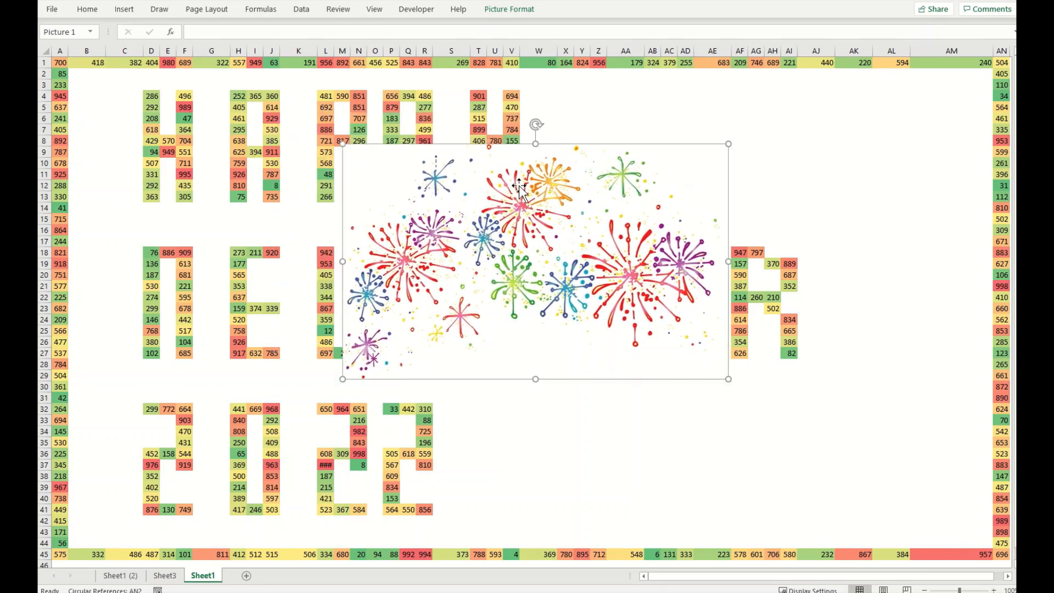
Step: Set the fireworks picture's white background as transparent colour so the numbers show through, then recalculate
left_click(508, 8)
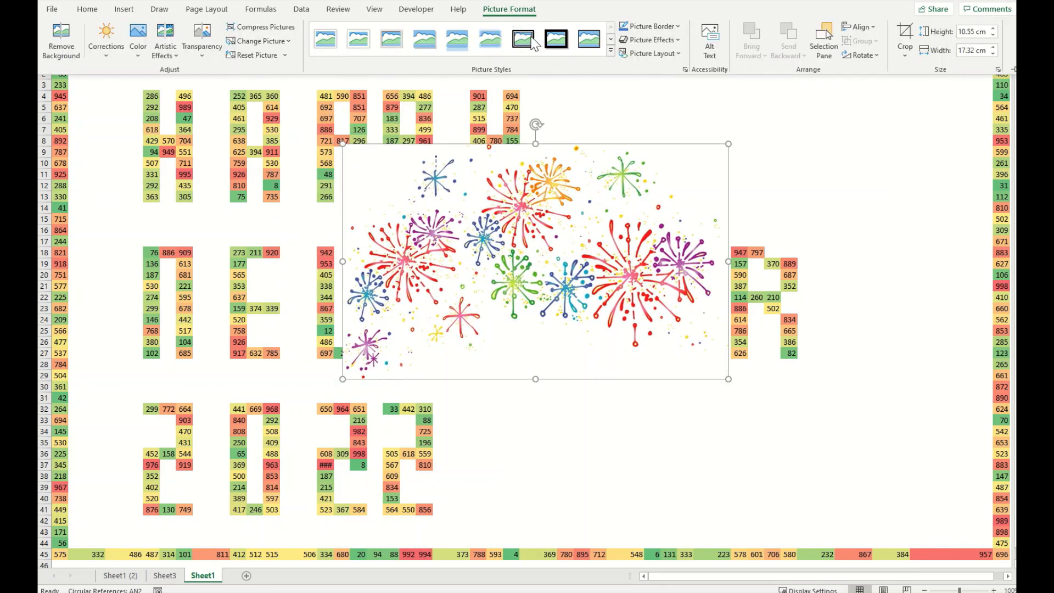
left_click(137, 38)
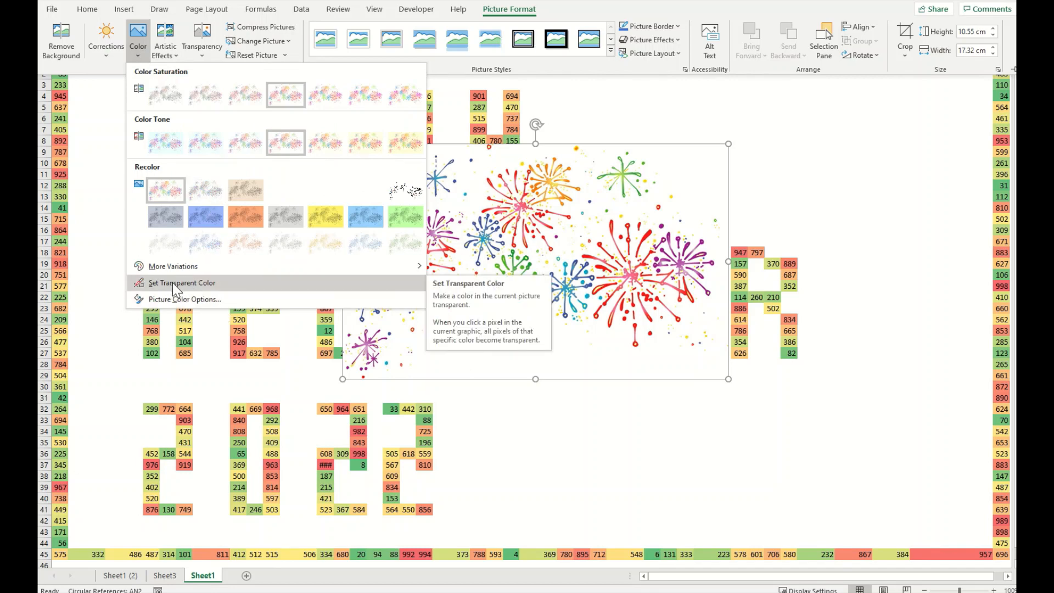
left_click(181, 283)
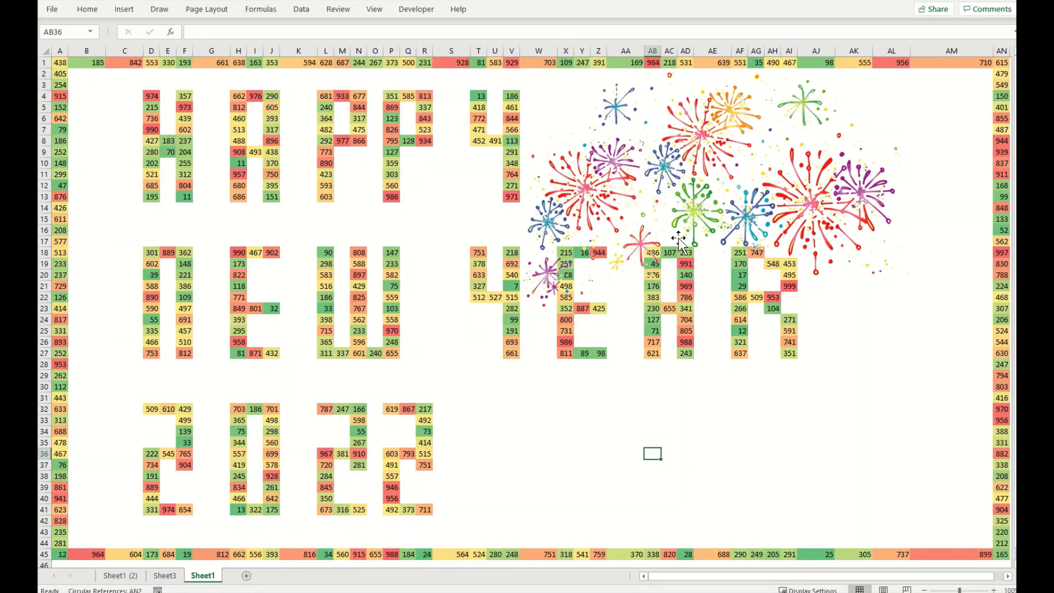
key("F9")
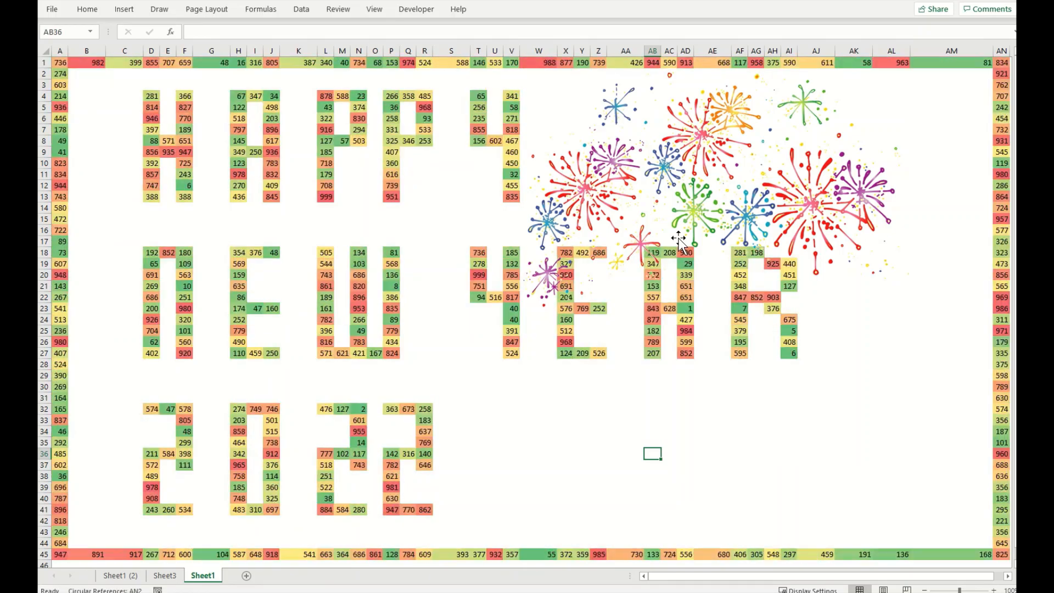